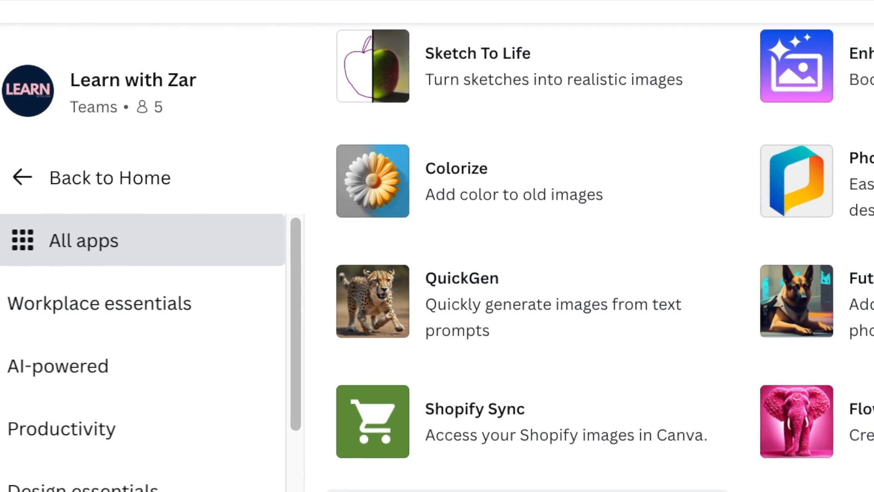
# Step: Scroll the All apps list down to Cartoonist and open its app page
pyautogui.scroll(-3)
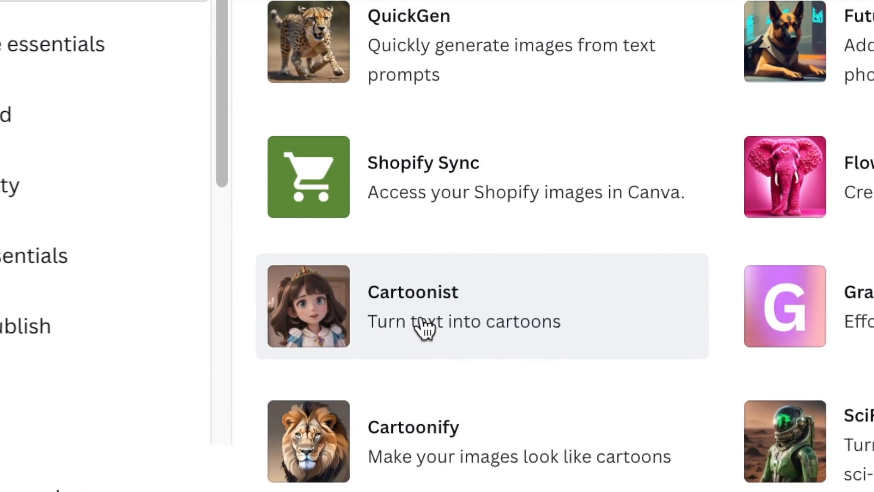
pyautogui.scroll(-3)
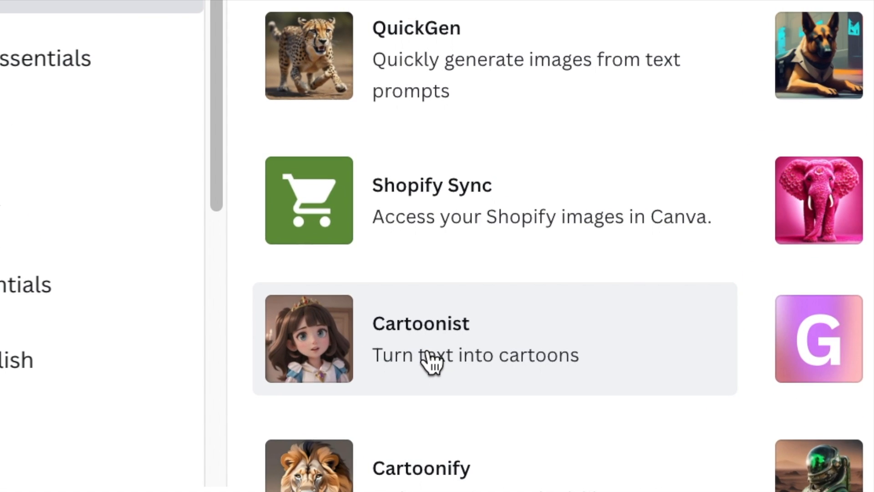
pyautogui.moveTo(420, 360)
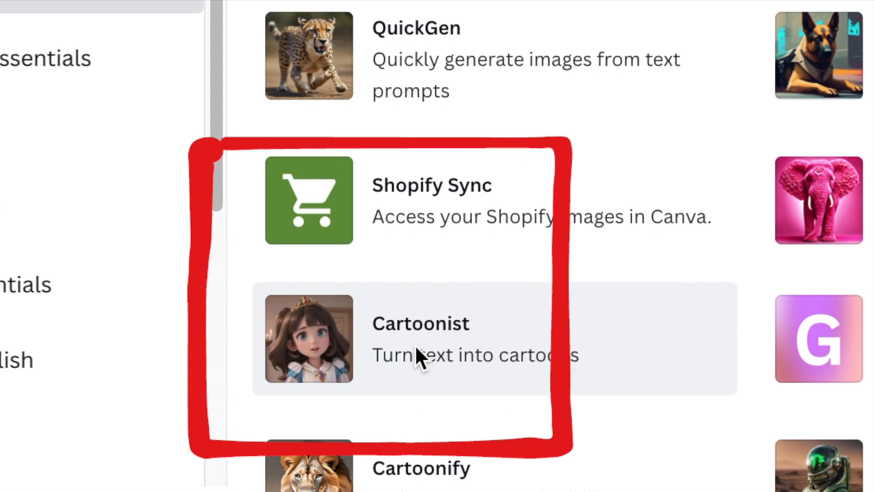
pyautogui.click(420, 338)
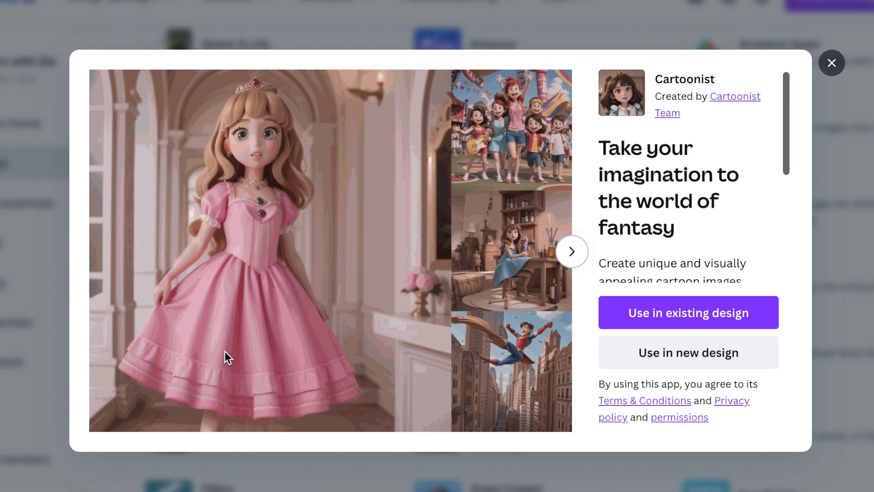
pyautogui.moveTo(638, 179)
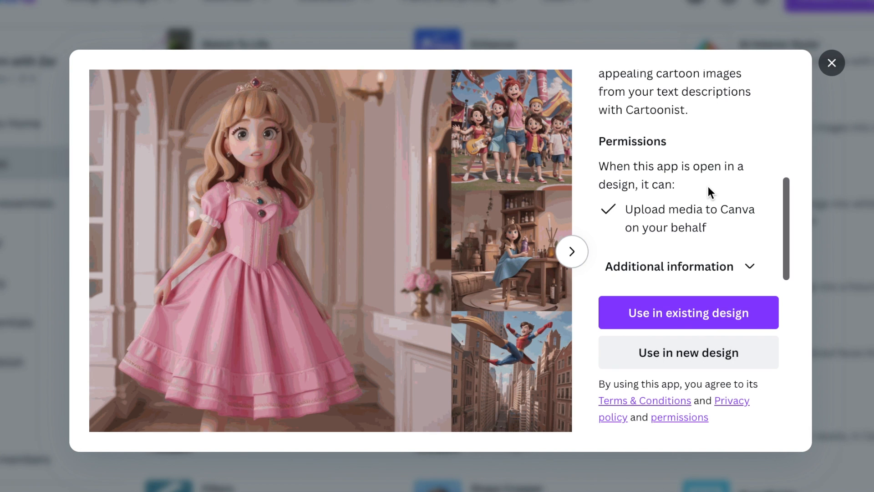
pyautogui.moveTo(688, 352)
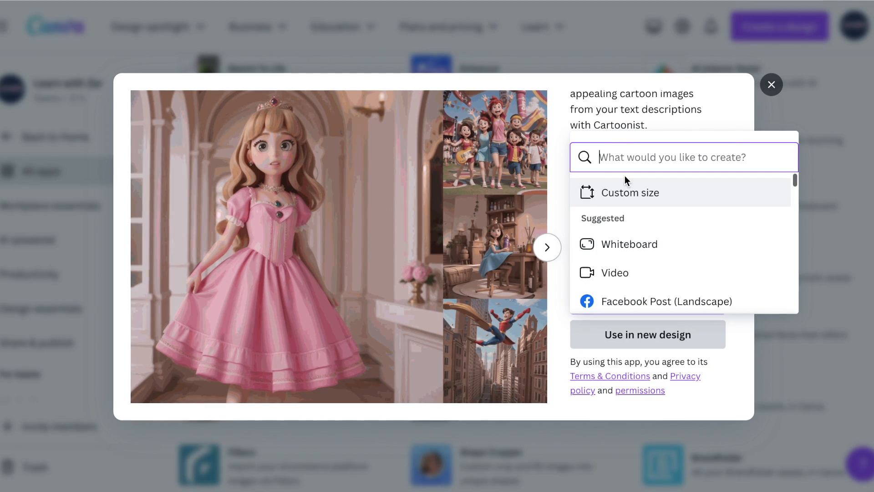
# Step: Search 'vid' and create a new 1920 × 1080 px Cartoon Video design
pyautogui.write('video cartoon')
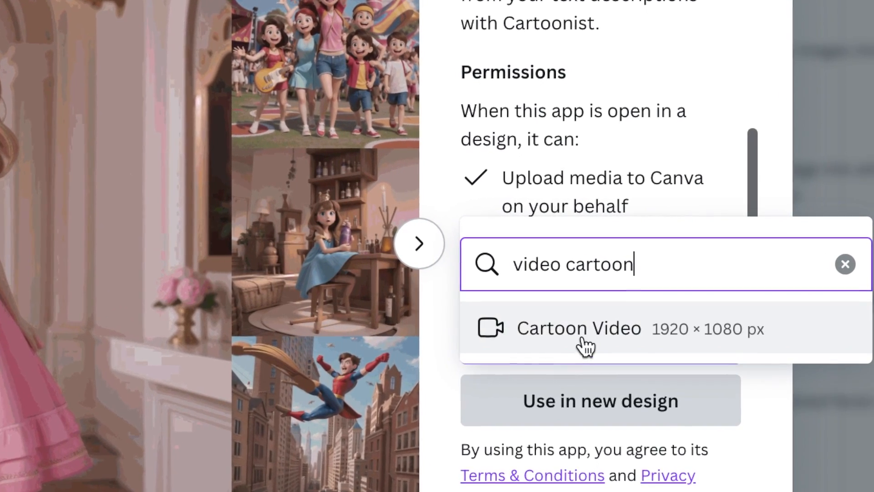
pyautogui.click(578, 327)
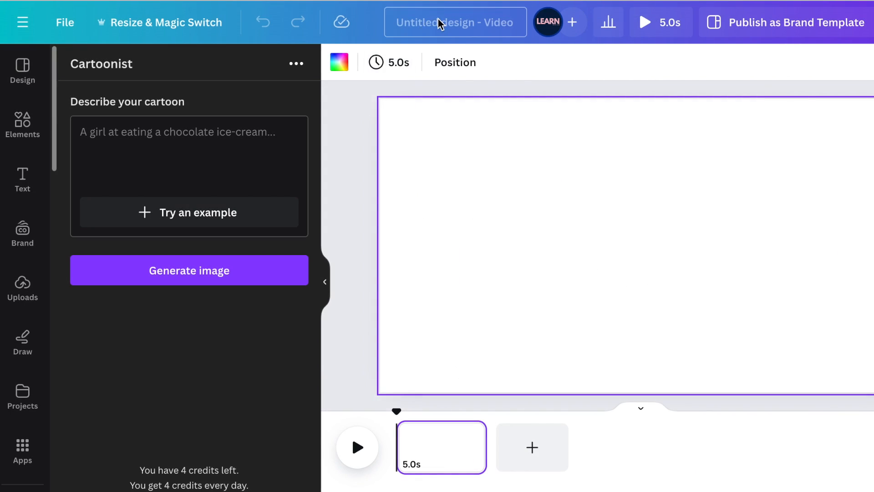
# Step: Rename the design 'Princess & her' and click into the cartoon description box
pyautogui.click(454, 22)
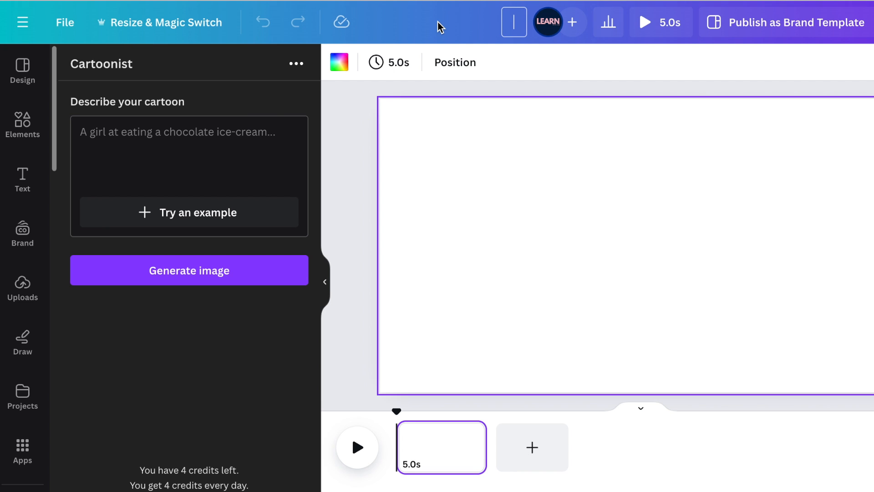
pyautogui.write('Princess & her')
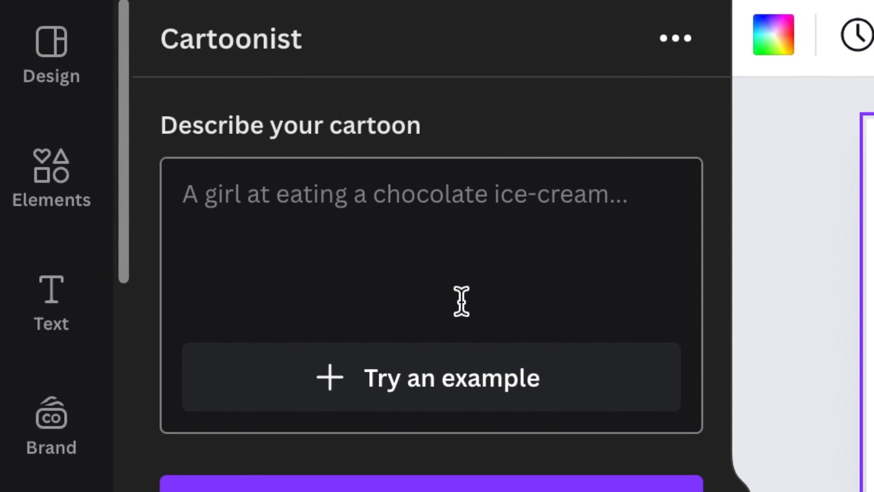
pyautogui.scroll(-3)
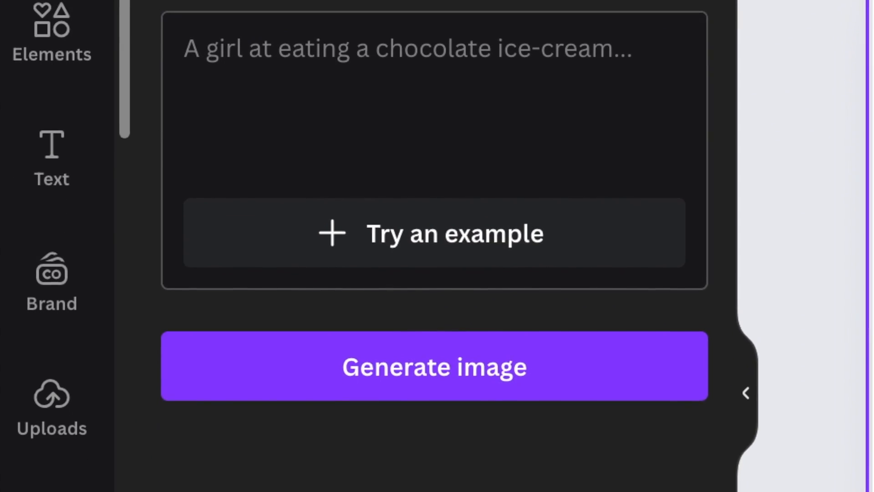
pyautogui.click(433, 366)
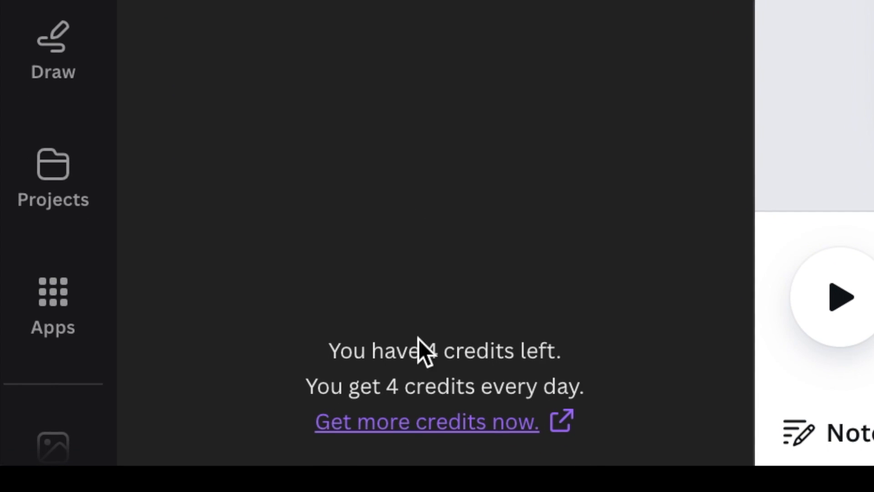
pyautogui.moveTo(435, 328)
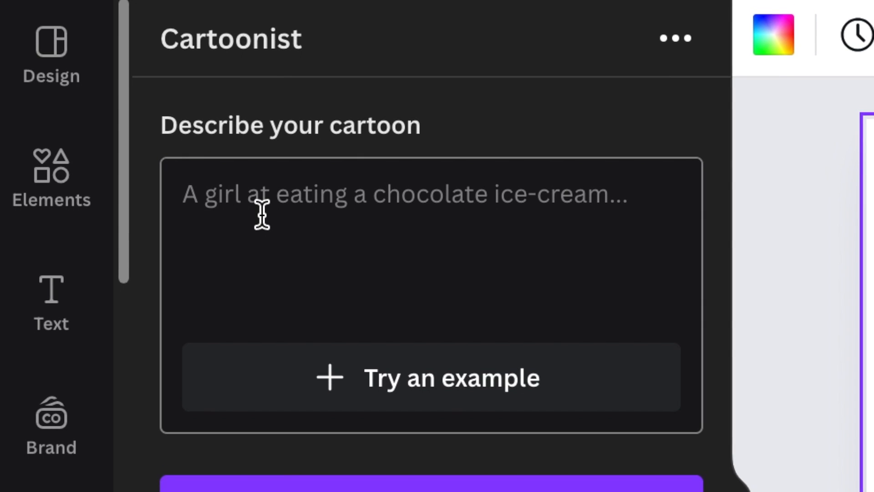
pyautogui.moveTo(187, 192)
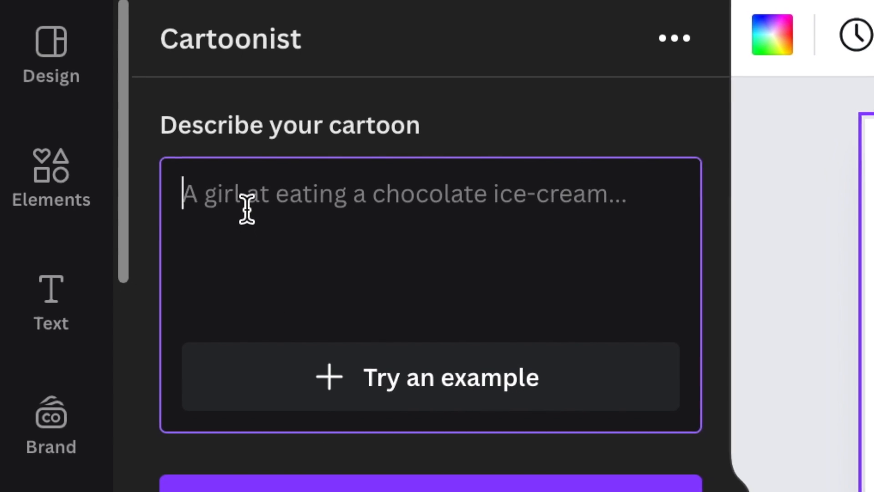
# Step: Generate the African girl getting a cell phone cartoon and enlarge it to slide height
pyautogui.write('An african girl excited on g')
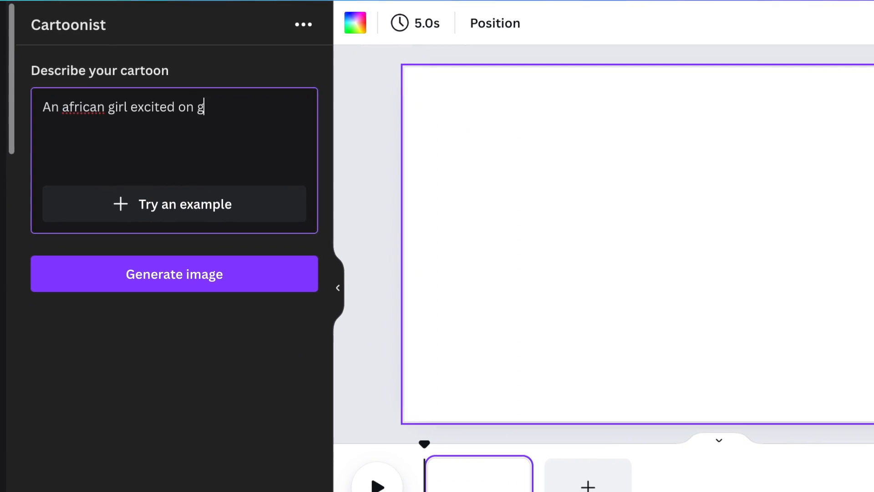
pyautogui.write('etting a cell phone')
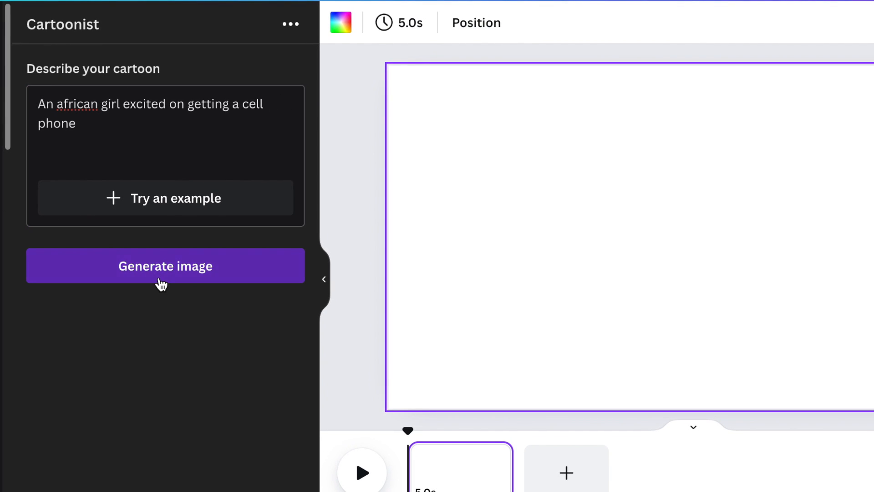
pyautogui.click(165, 266)
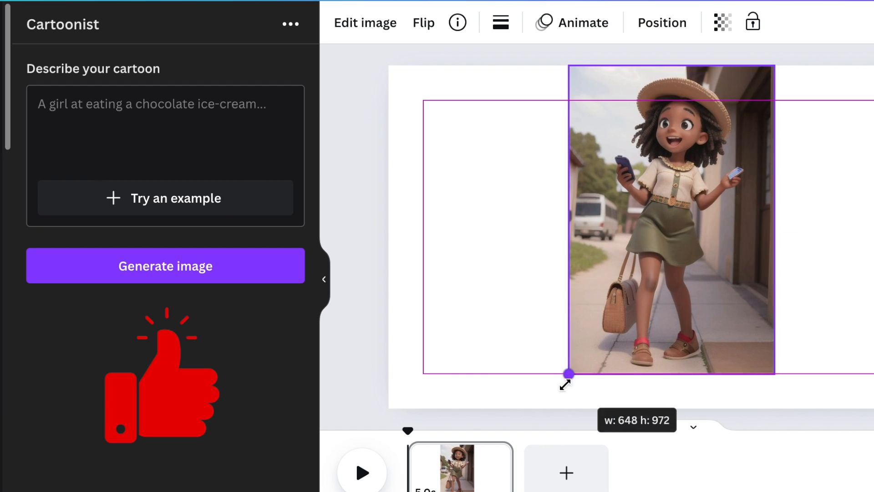
pyautogui.moveTo(567, 373); pyautogui.dragTo(544, 408)
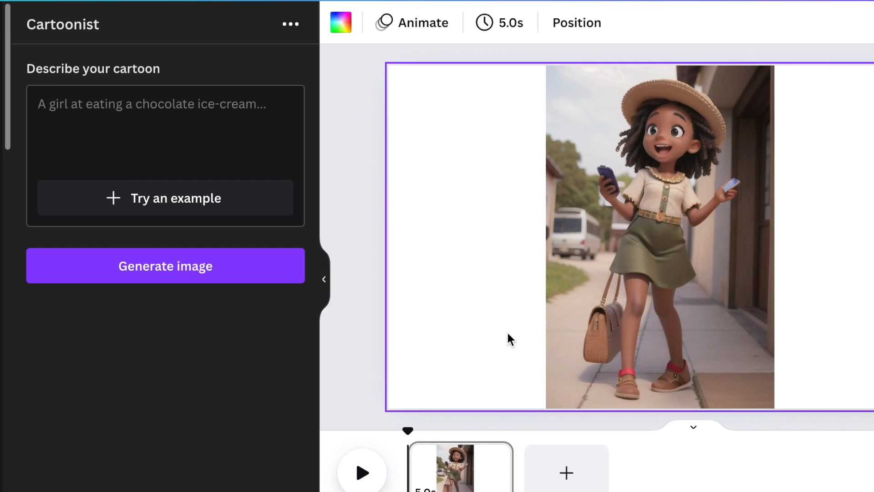
# Step: Generate the 'An african girl sitting down for h…' cartoon onto a new page
pyautogui.click(114, 117)
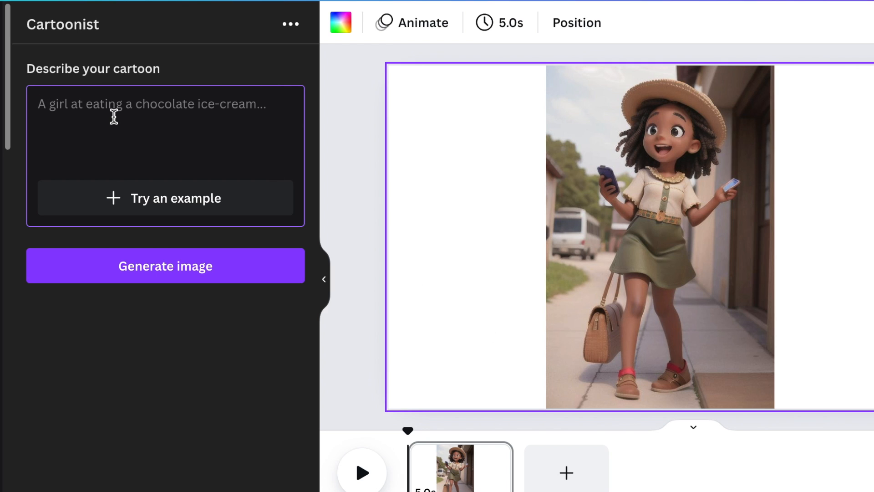
pyautogui.write('A')
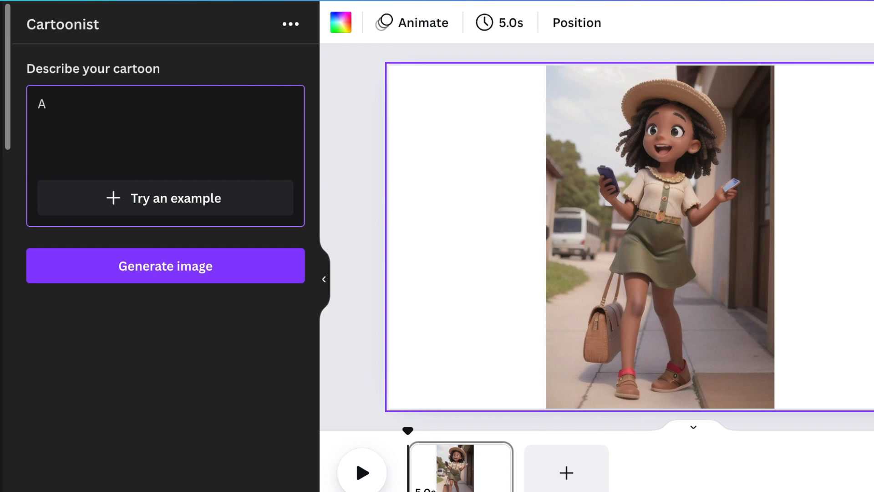
pyautogui.write('n african girl sitti')
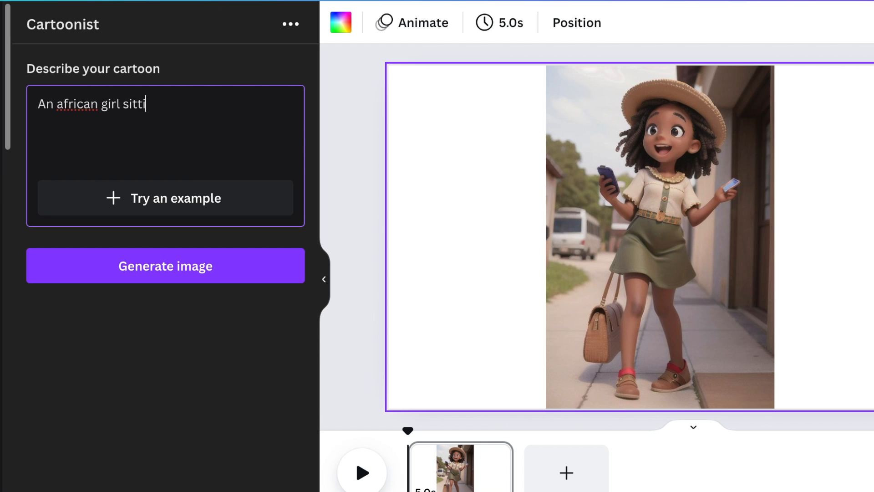
pyautogui.write('ng down for her cell phone')
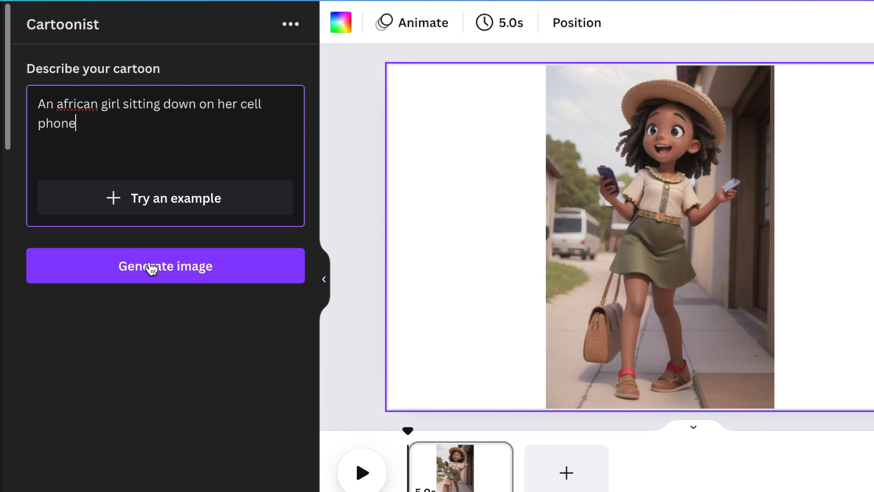
pyautogui.click(165, 266)
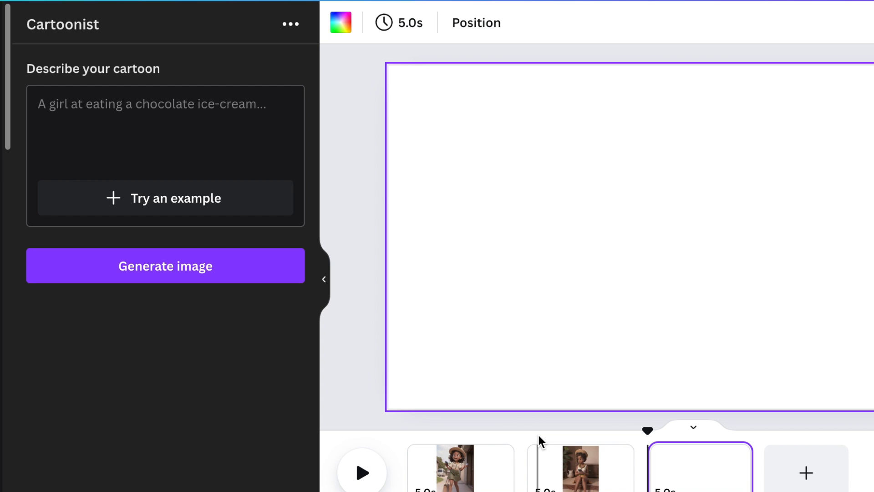
# Step: Generate the 'A group of african' girls cartoon onto a fourth page
pyautogui.write('A group of african')
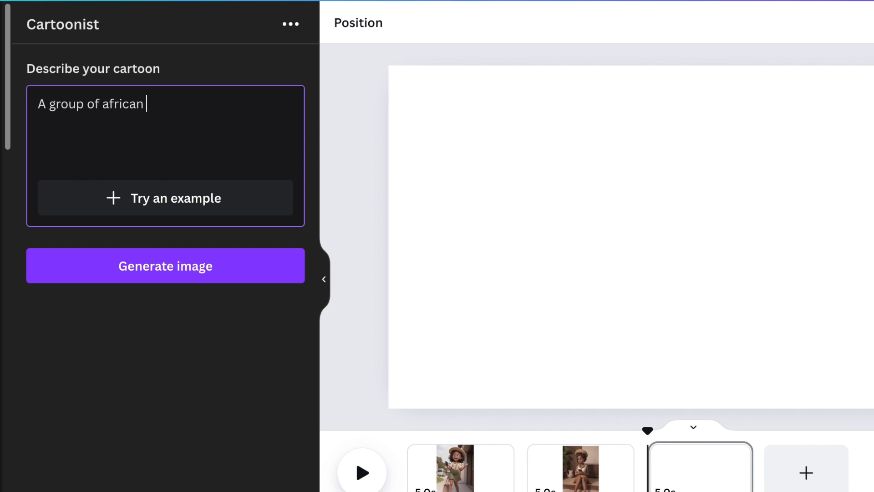
pyautogui.click(164, 266)
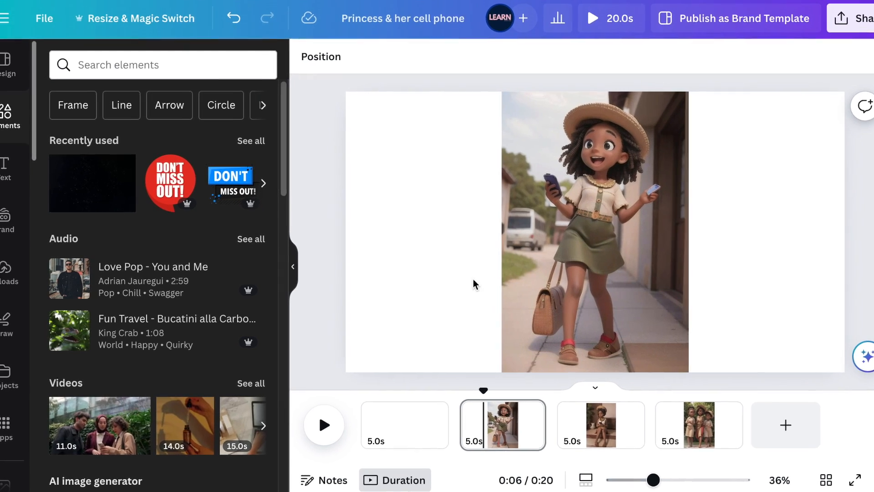
pyautogui.click(594, 231)
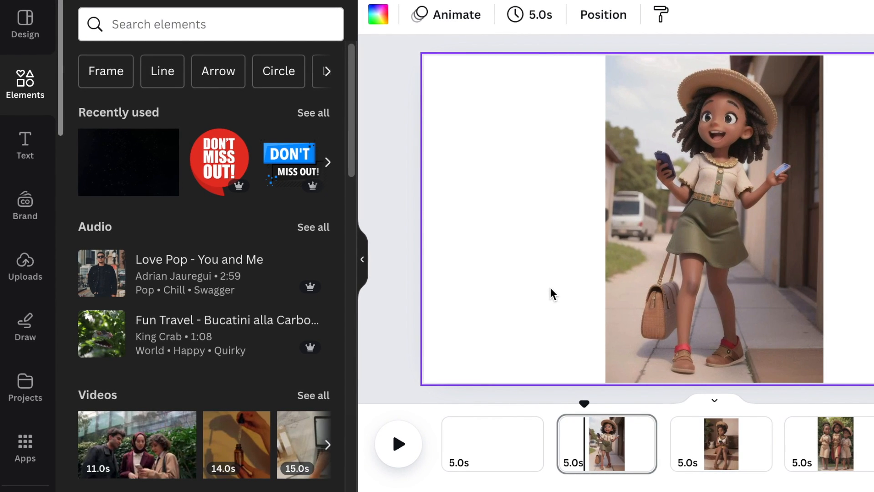
pyautogui.moveTo(546, 304)
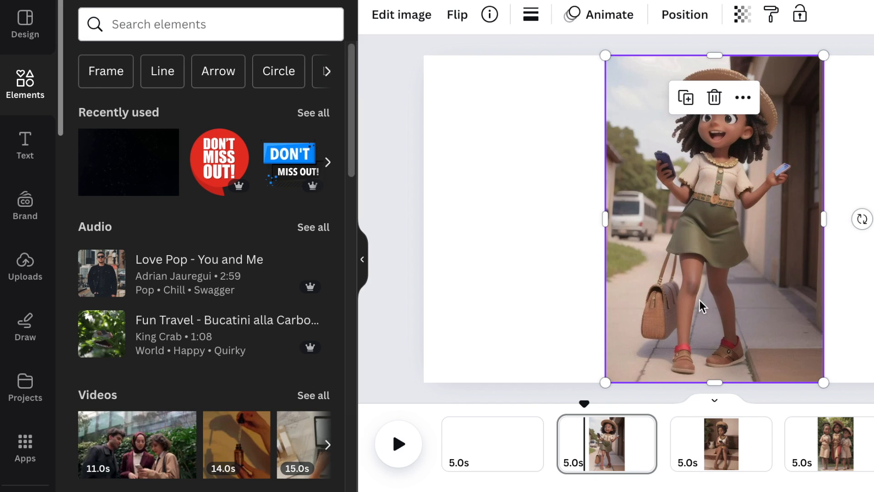
pyautogui.moveTo(710, 305)
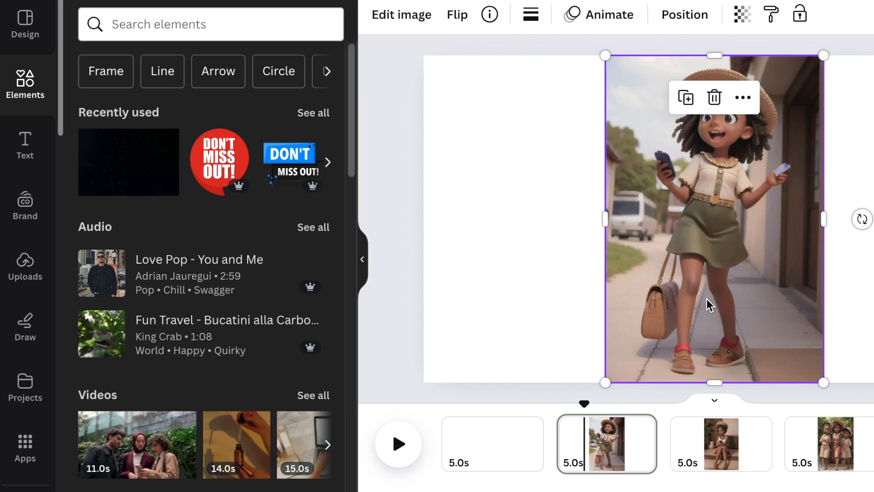
pyautogui.moveTo(766, 253)
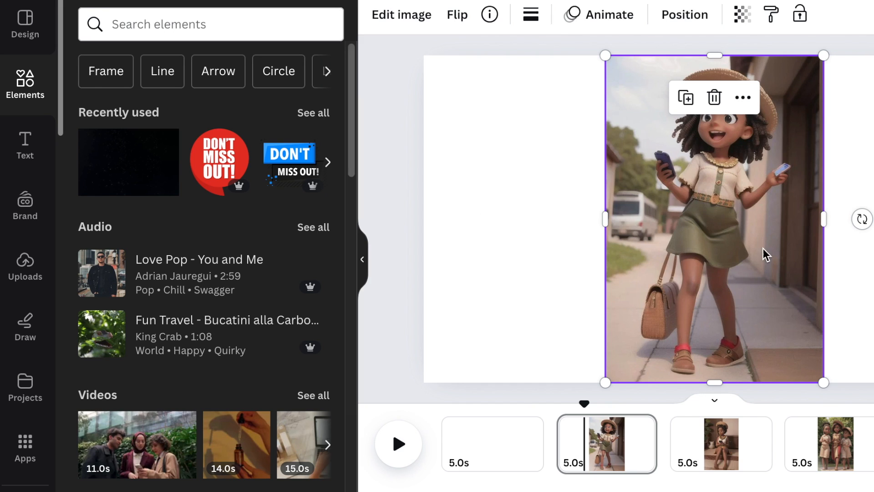
pyautogui.moveTo(573, 295)
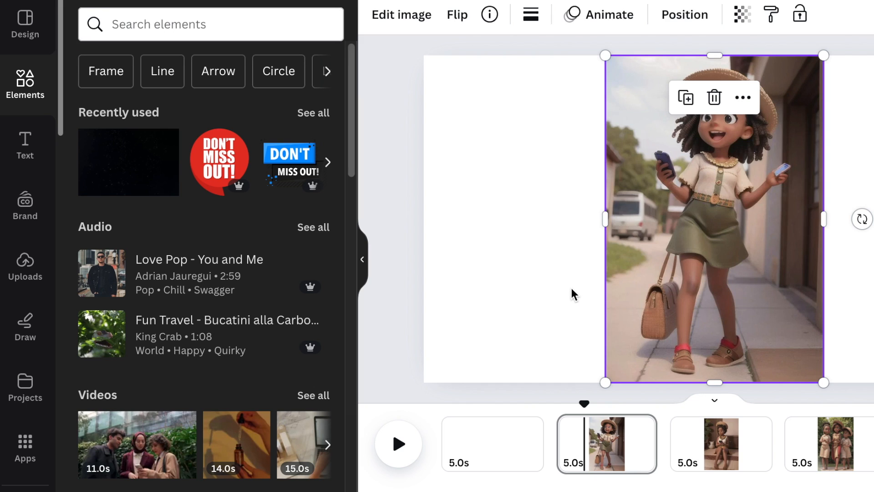
pyautogui.moveTo(530, 232)
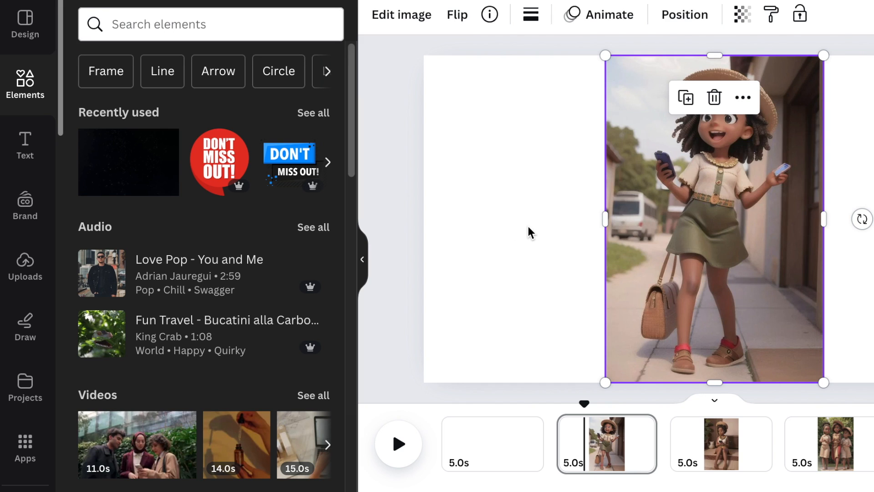
pyautogui.moveTo(666, 228)
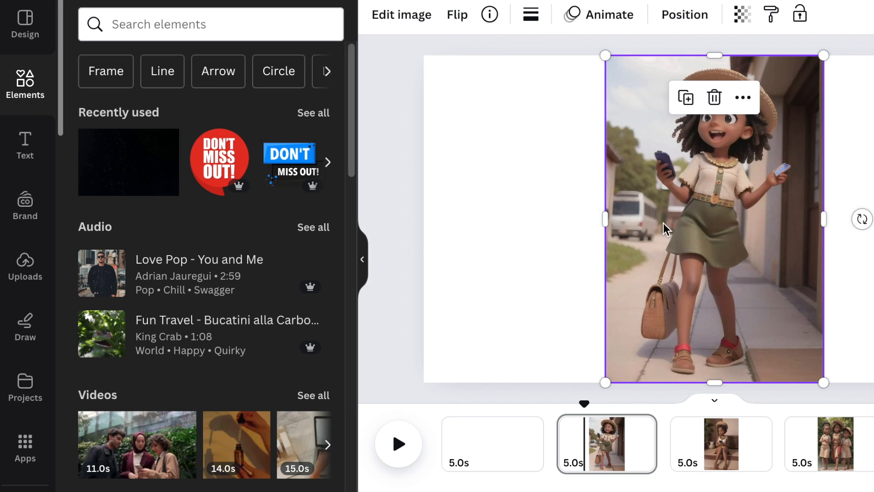
pyautogui.moveTo(567, 238)
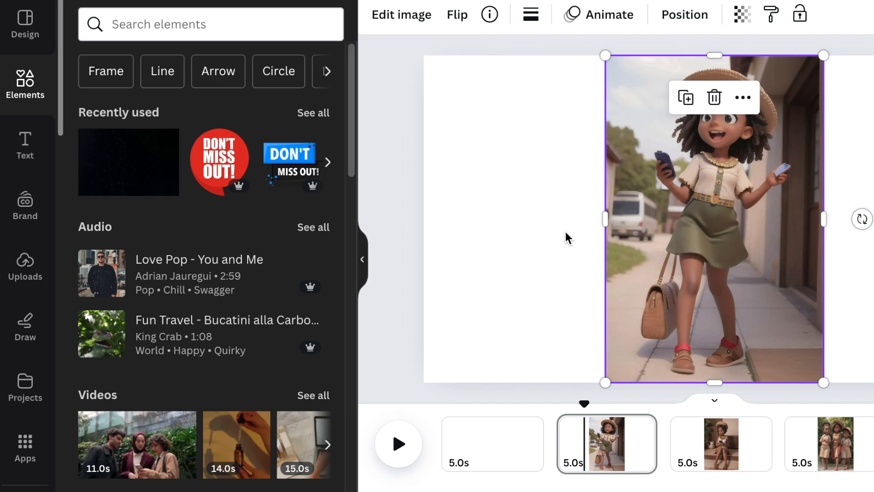
pyautogui.moveTo(699, 223)
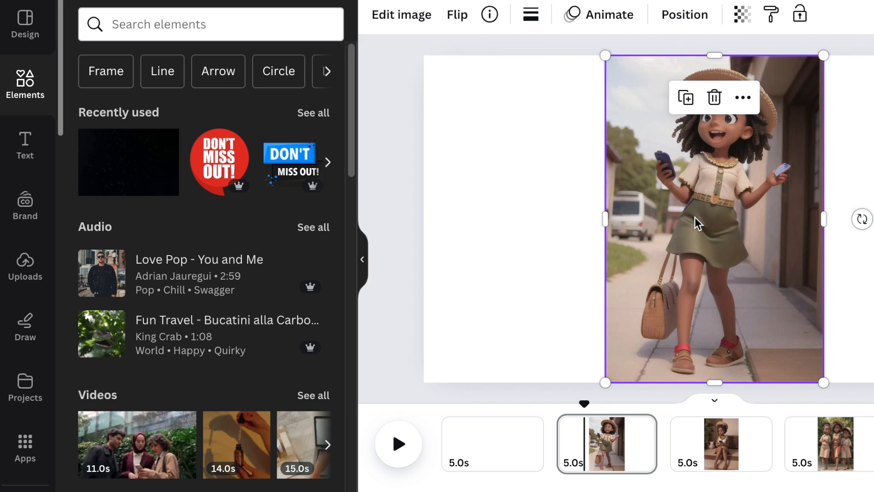
pyautogui.moveTo(609, 14)
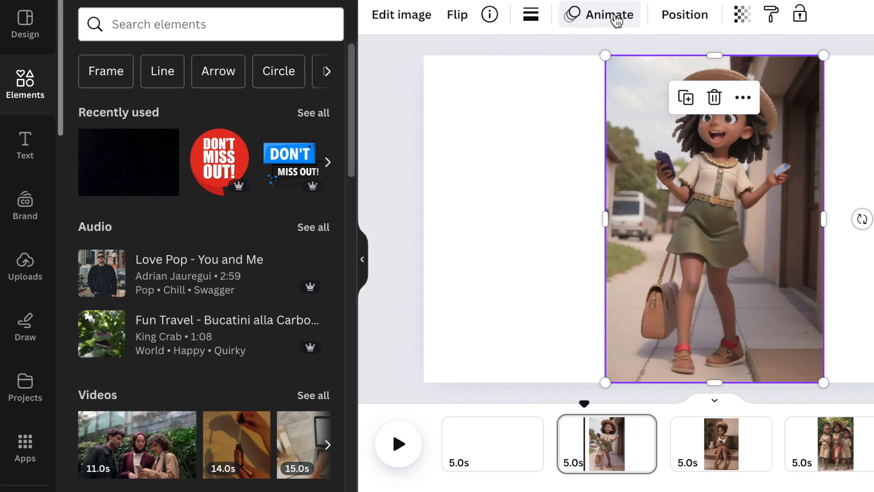
# Step: Open Animate for the excited-girl image to show the Photo Animations list
pyautogui.click(606, 14)
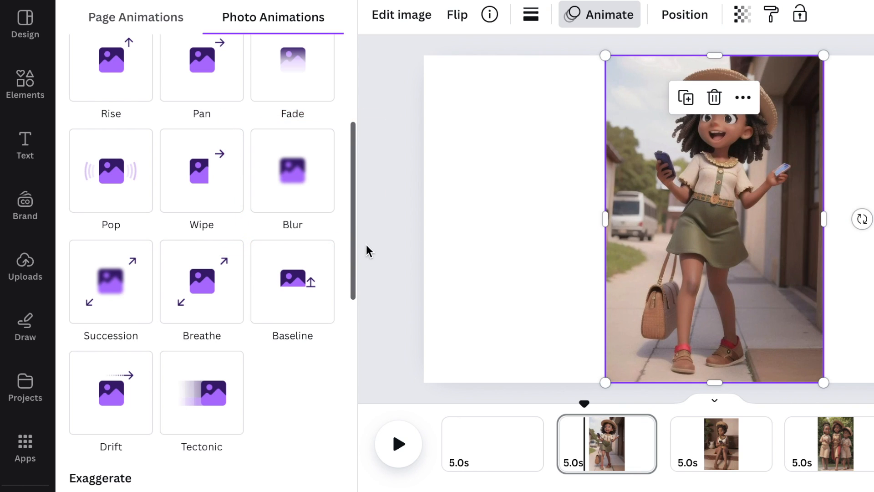
pyautogui.click(110, 281)
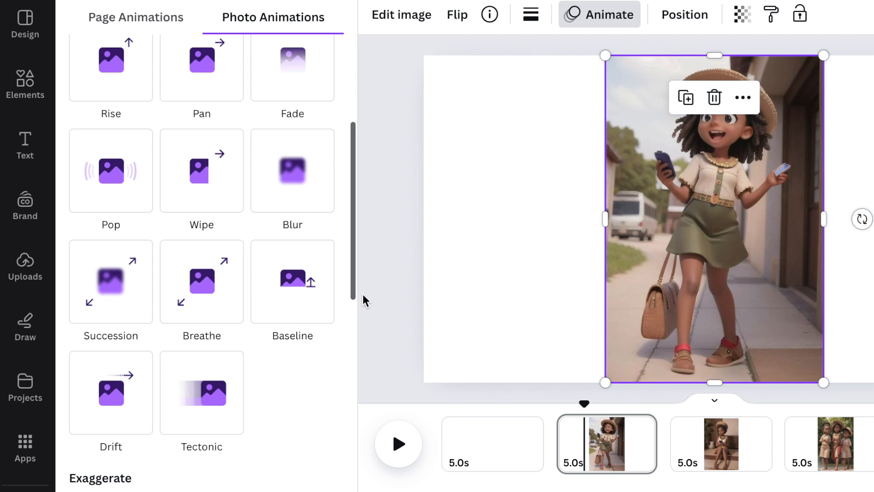
pyautogui.moveTo(359, 278)
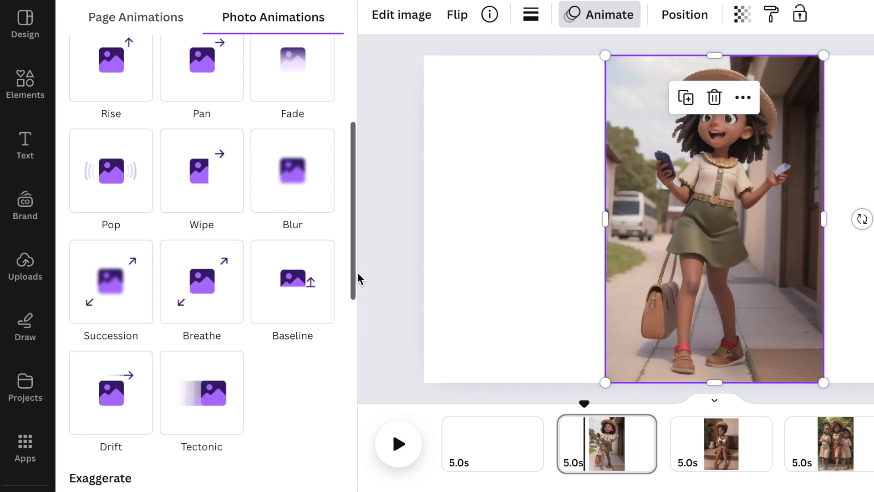
pyautogui.moveTo(356, 276)
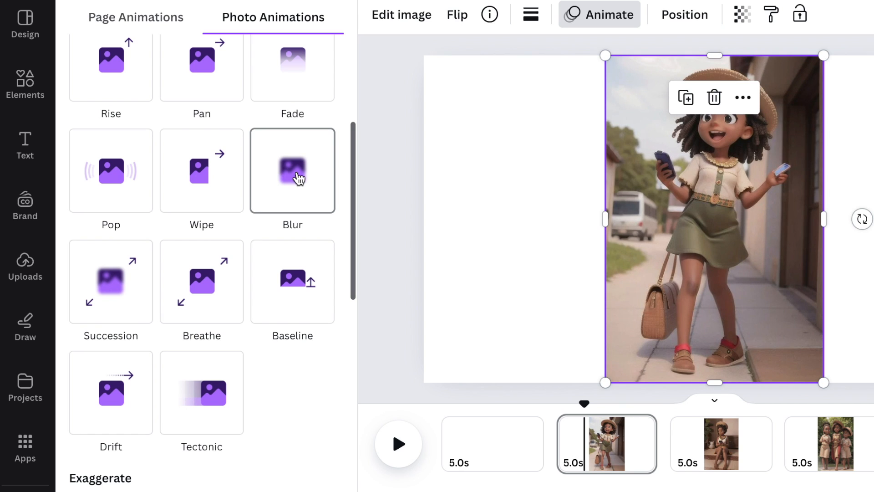
# Step: Apply the Blur animation, then narrow the girl photo and shift it left
pyautogui.click(292, 171)
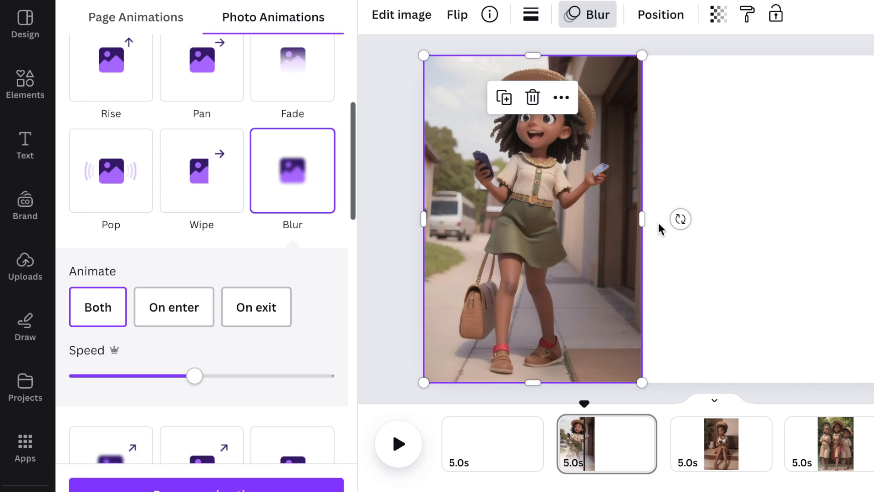
pyautogui.moveTo(641, 219); pyautogui.dragTo(626, 219)
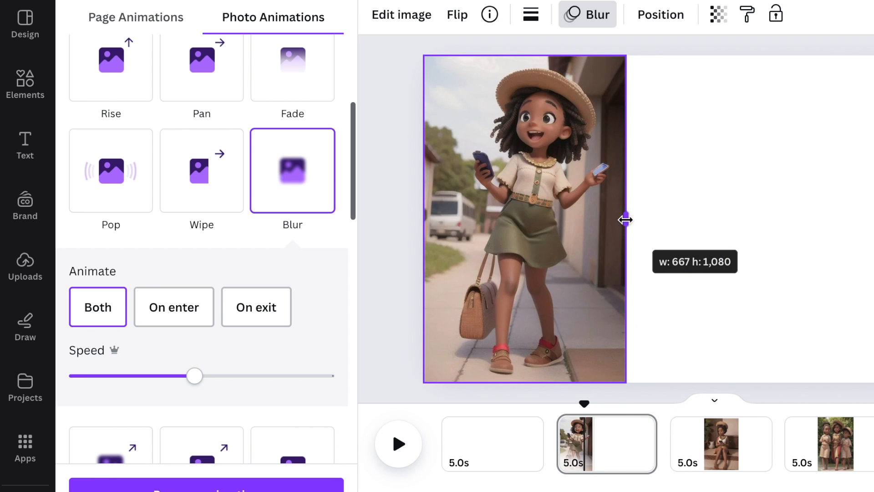
pyautogui.moveTo(626, 219); pyautogui.dragTo(439, 219)
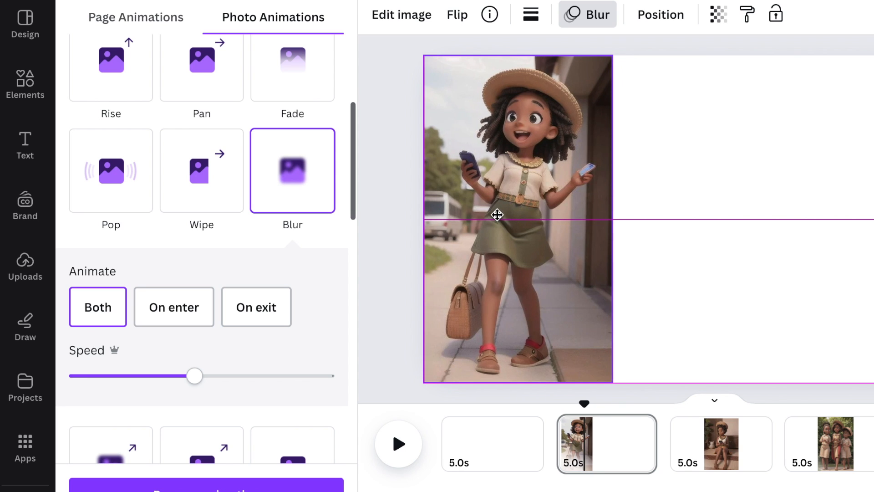
pyautogui.click(497, 215)
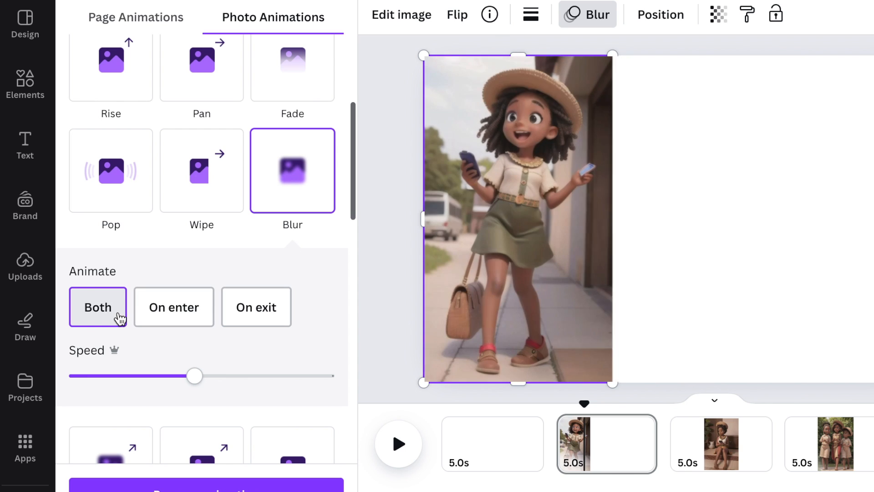
# Step: Set the Blur to play on enter only and slow its speed
pyautogui.click(174, 306)
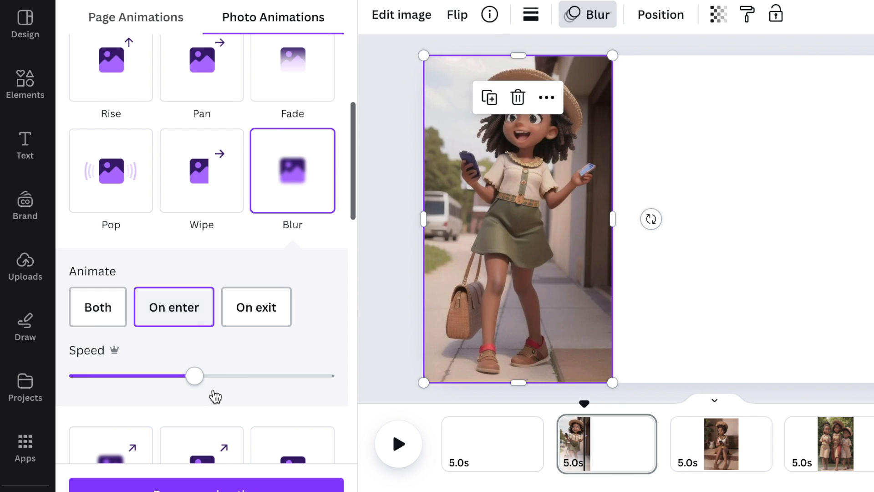
pyautogui.moveTo(194, 375); pyautogui.dragTo(97, 375)
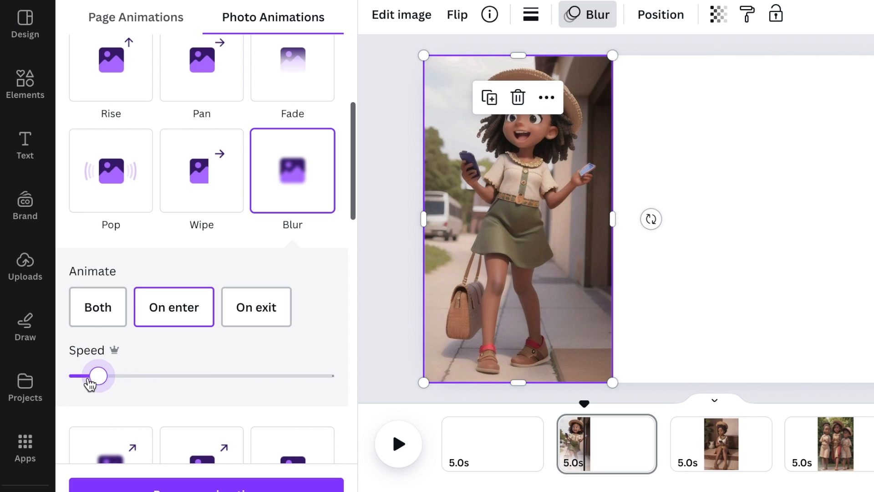
pyautogui.moveTo(99, 375); pyautogui.dragTo(87, 376)
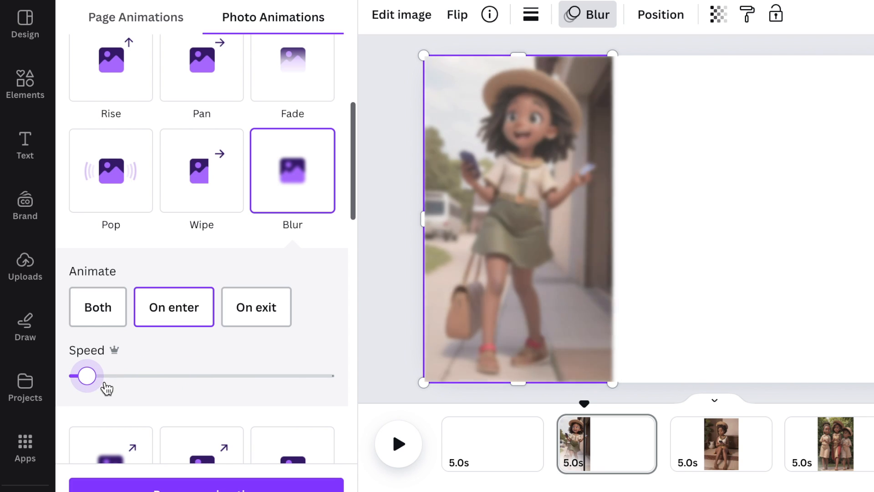
pyautogui.click(517, 218)
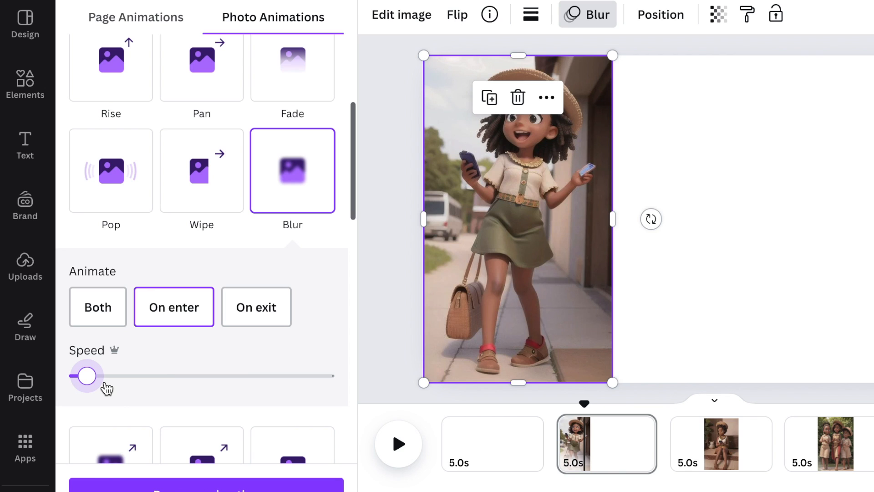
pyautogui.moveTo(120, 397)
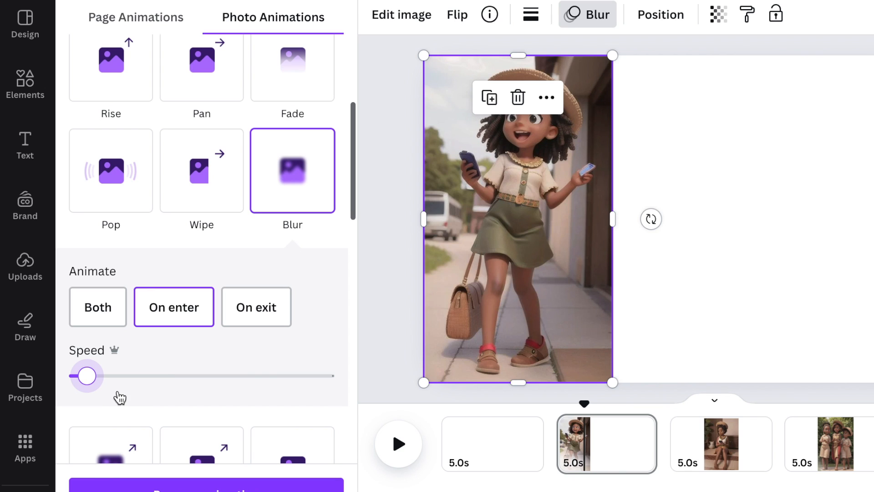
pyautogui.moveTo(514, 307)
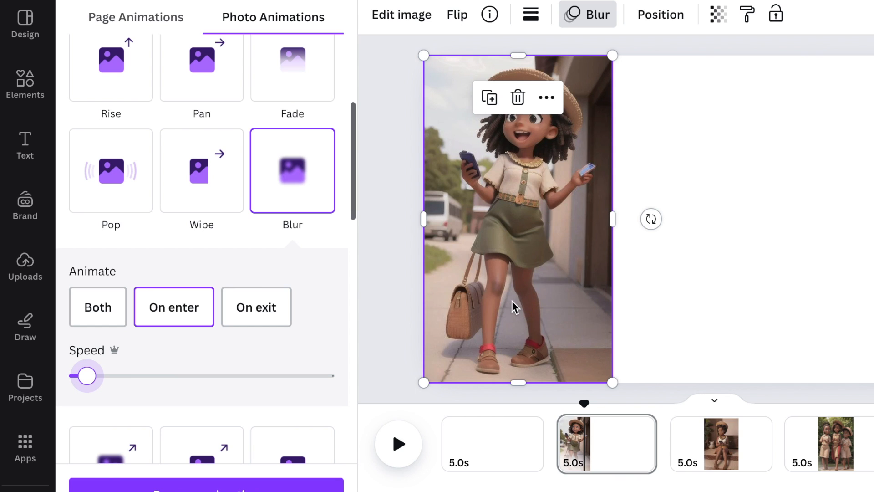
pyautogui.moveTo(662, 313)
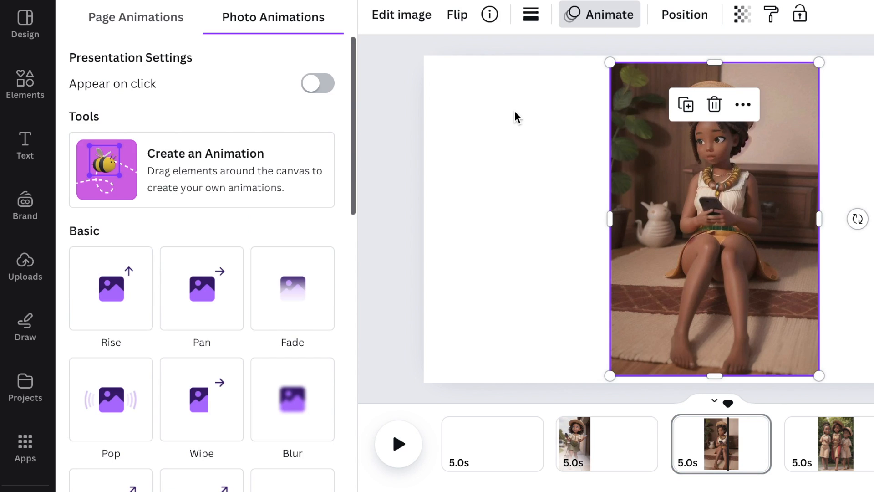
# Step: Give the sitting-girl photo a slower, lower-intensity Succession animation playing on enter only
pyautogui.scroll(-3)
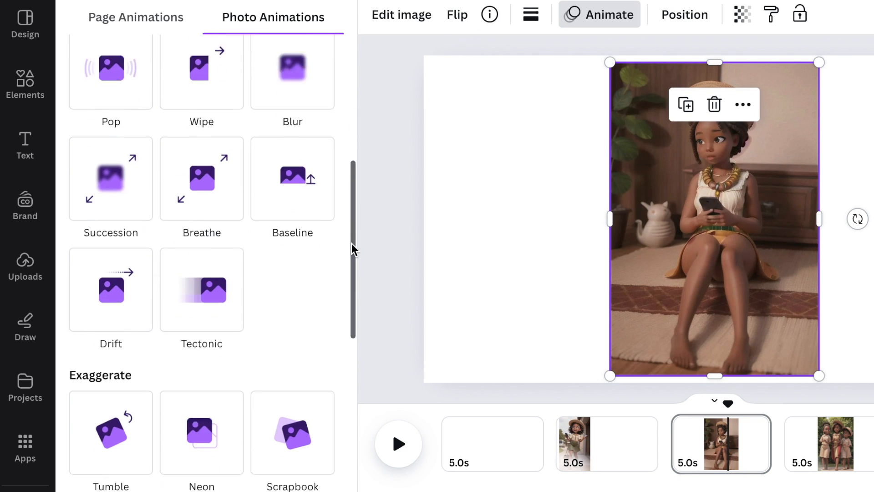
pyautogui.scroll(-3)
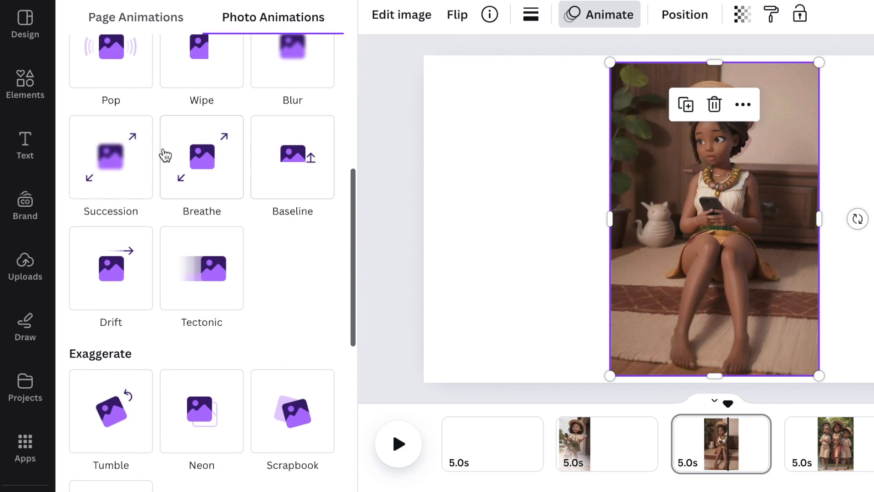
pyautogui.click(112, 157)
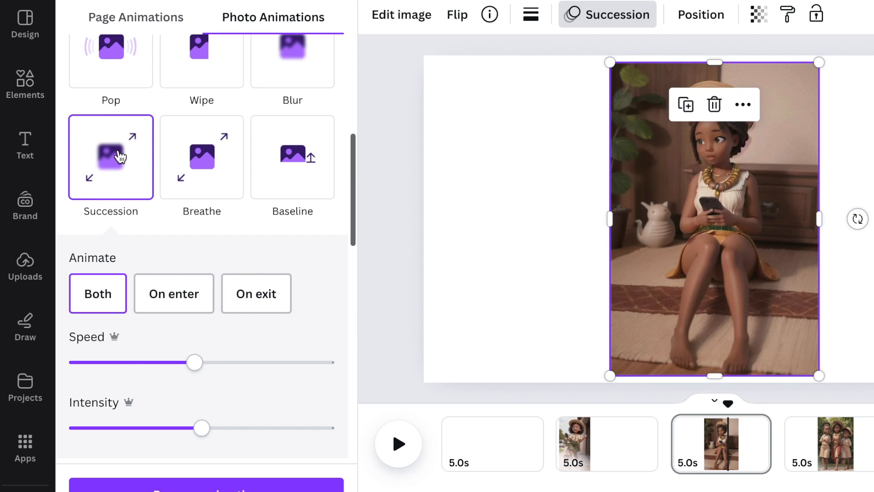
pyautogui.moveTo(265, 416)
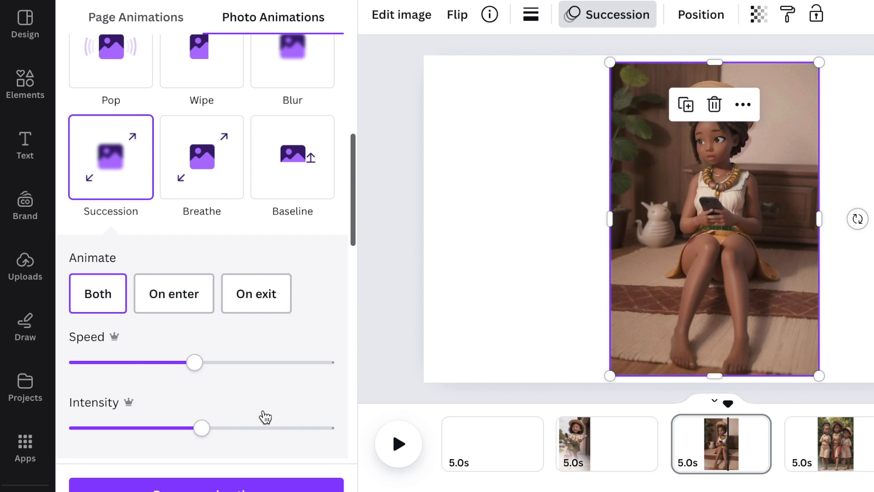
pyautogui.moveTo(194, 362); pyautogui.dragTo(119, 363)
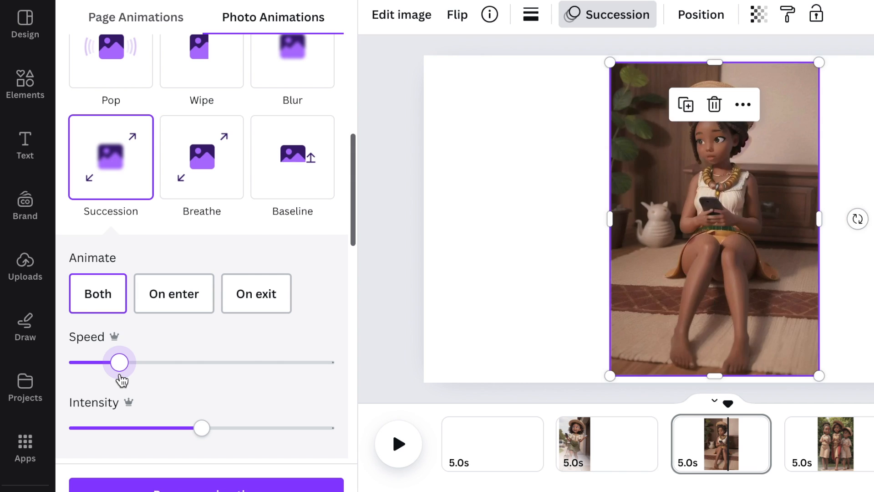
pyautogui.moveTo(201, 428); pyautogui.dragTo(112, 428)
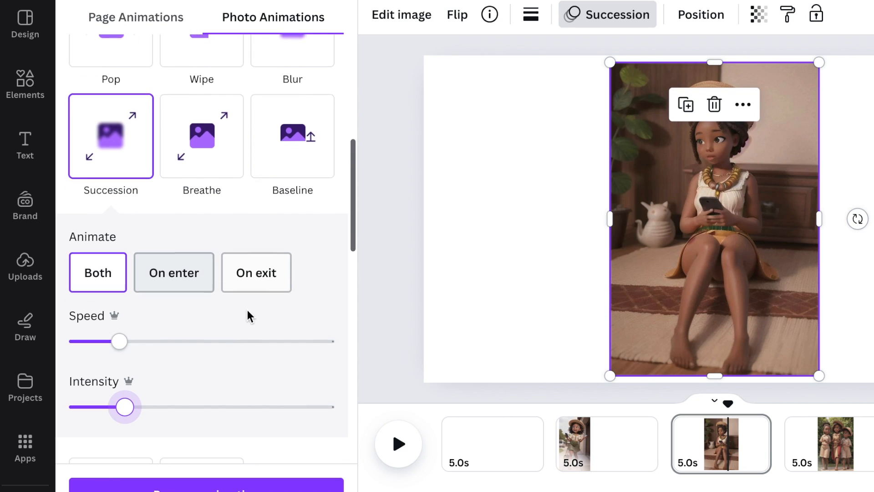
pyautogui.scroll(-3)
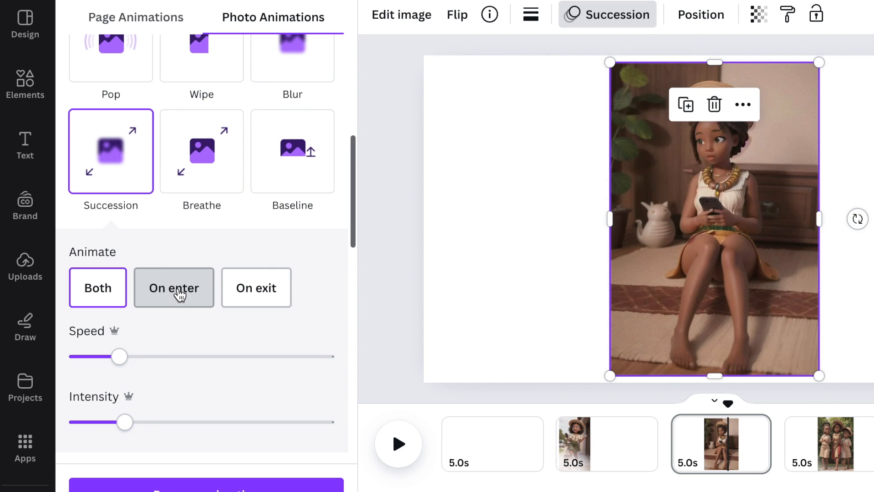
pyautogui.click(174, 288)
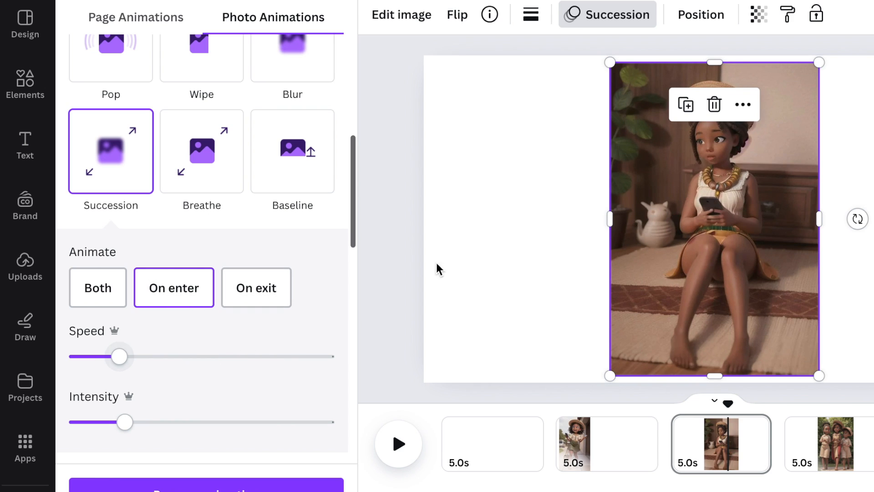
pyautogui.moveTo(630, 271)
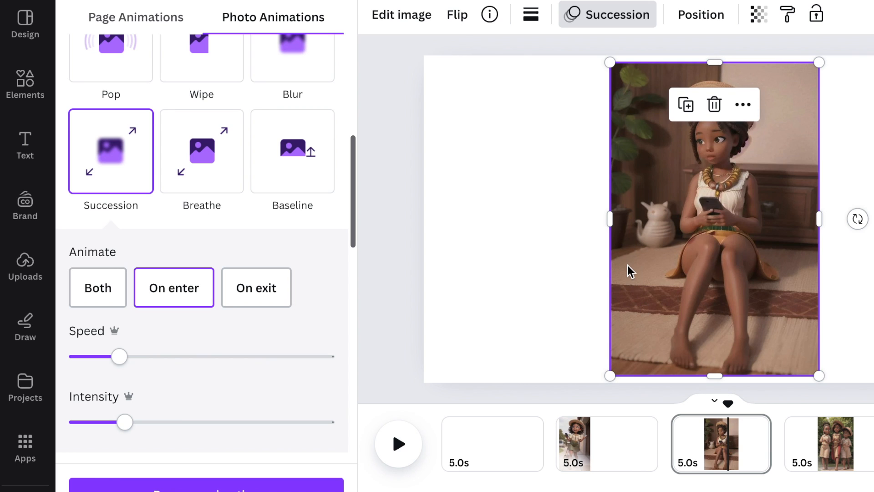
pyautogui.moveTo(650, 263)
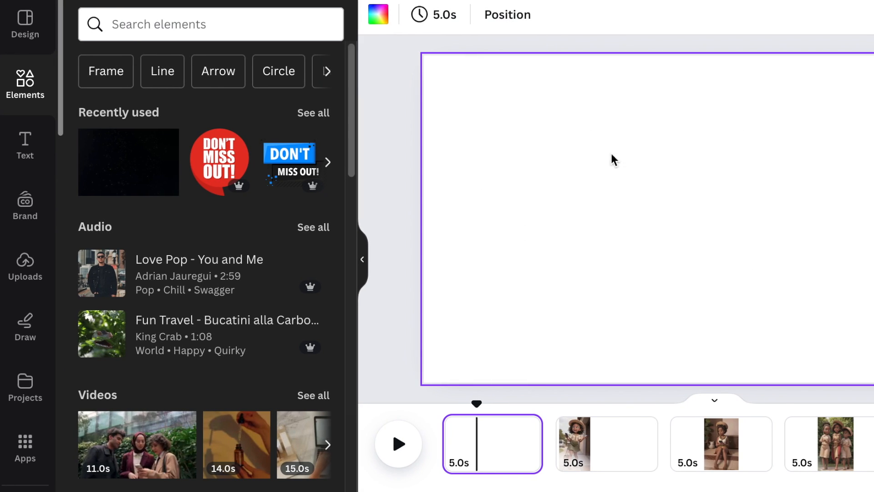
pyautogui.moveTo(449, 219)
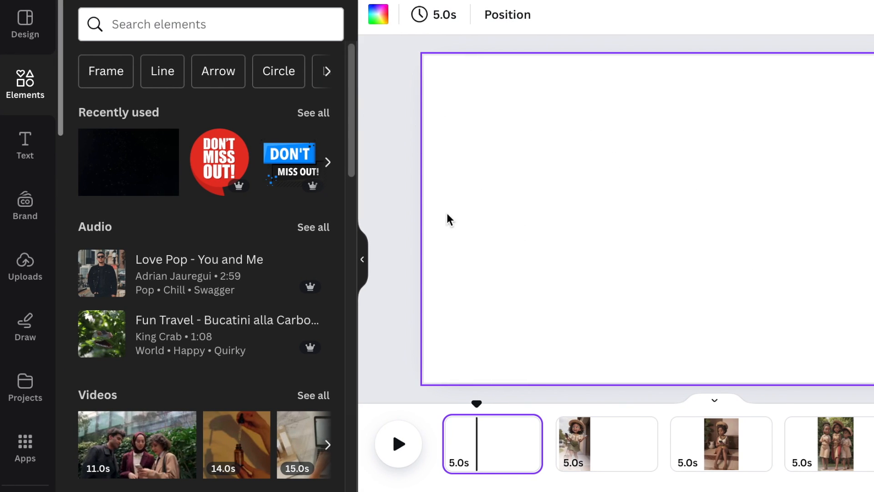
pyautogui.moveTo(87, 119)
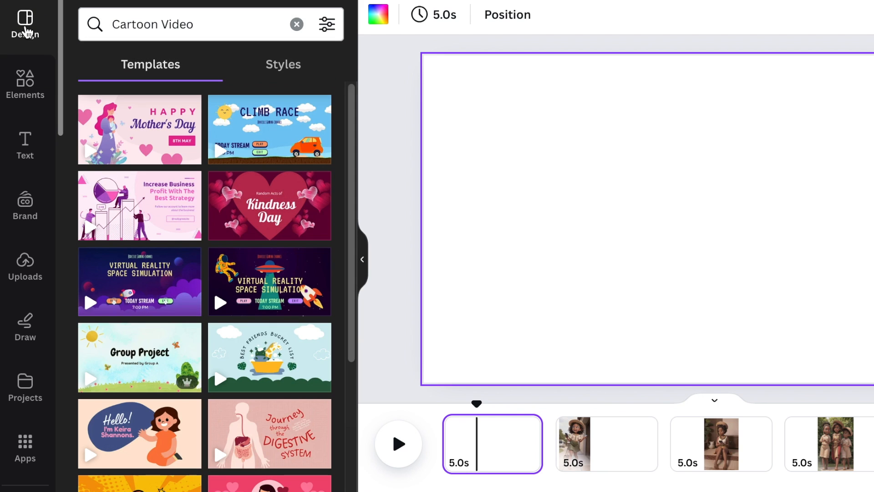
pyautogui.moveTo(147, 78)
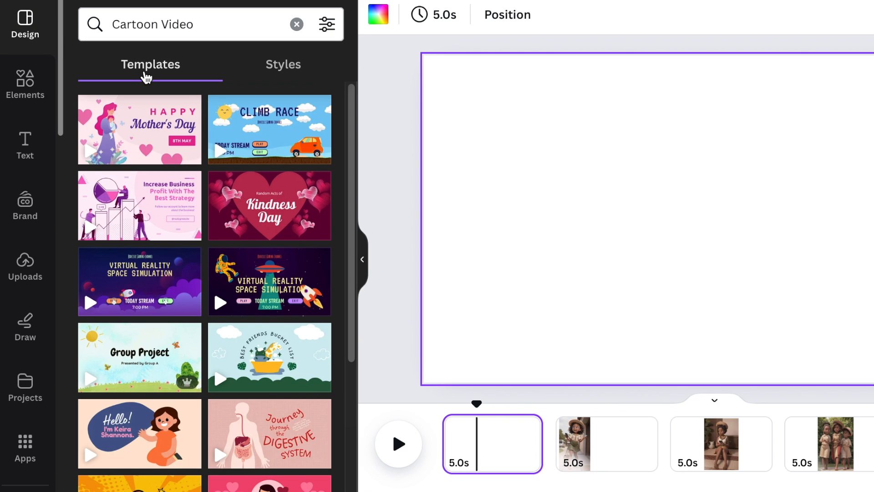
# Step: Scroll Cartoon Video templates to the Colorful Watercolor Nature Group Project template
pyautogui.scroll(-3)
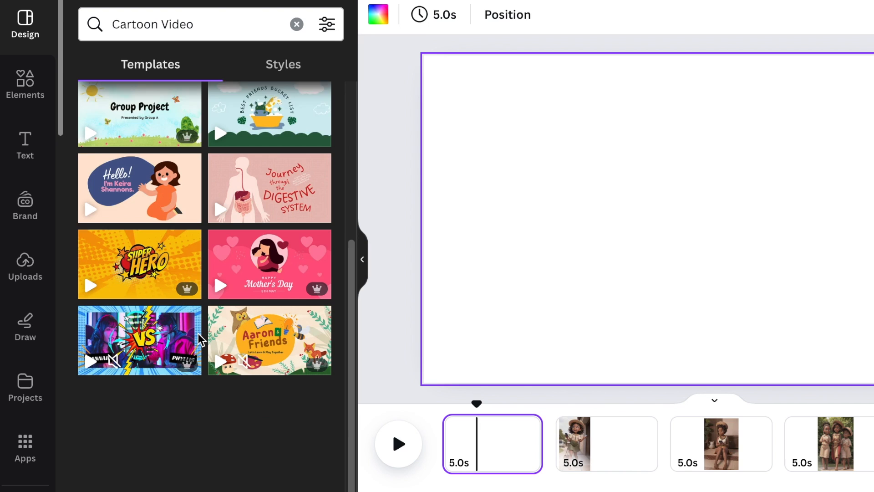
pyautogui.scroll(-3)
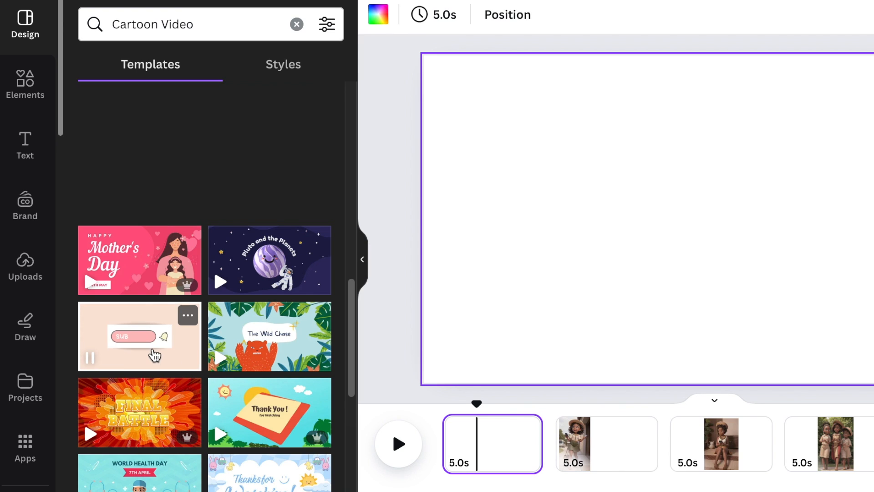
pyautogui.scroll(-3)
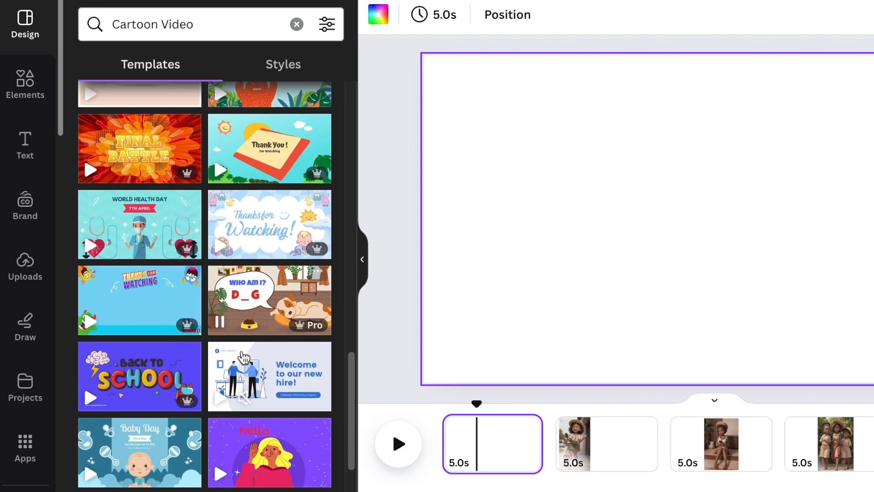
pyautogui.scroll(-3)
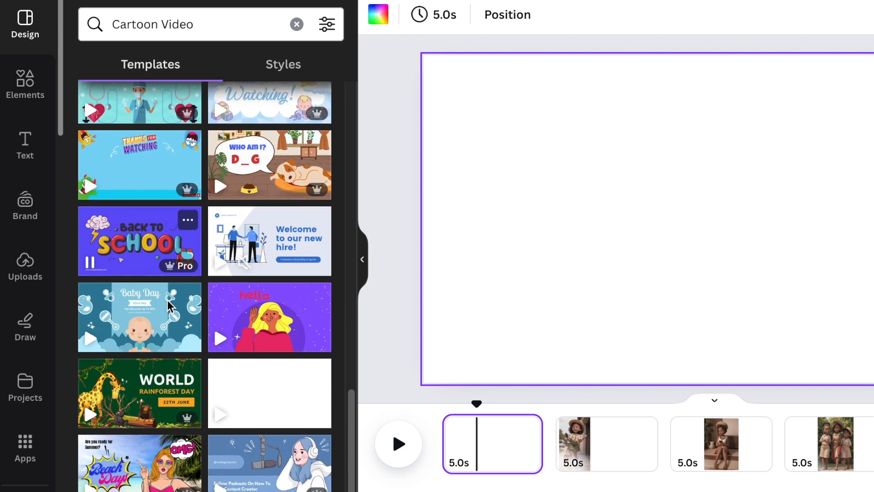
pyautogui.scroll(-3)
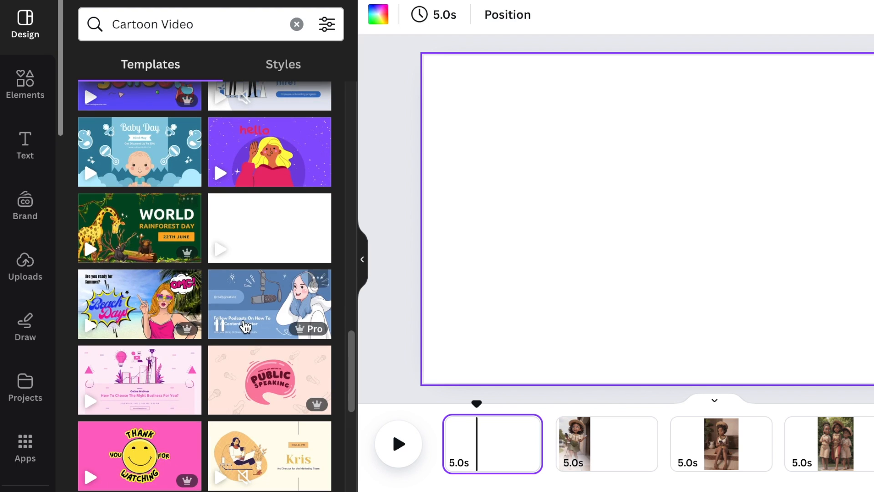
pyautogui.scroll(-3)
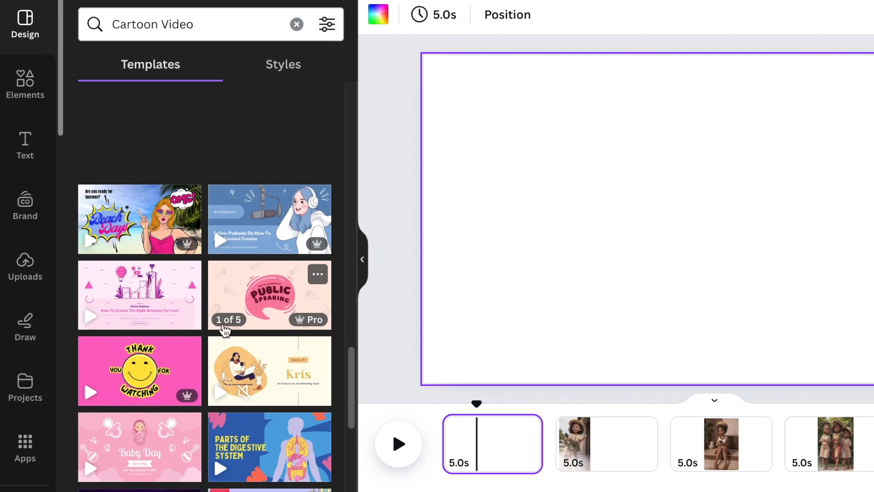
pyautogui.scroll(-3)
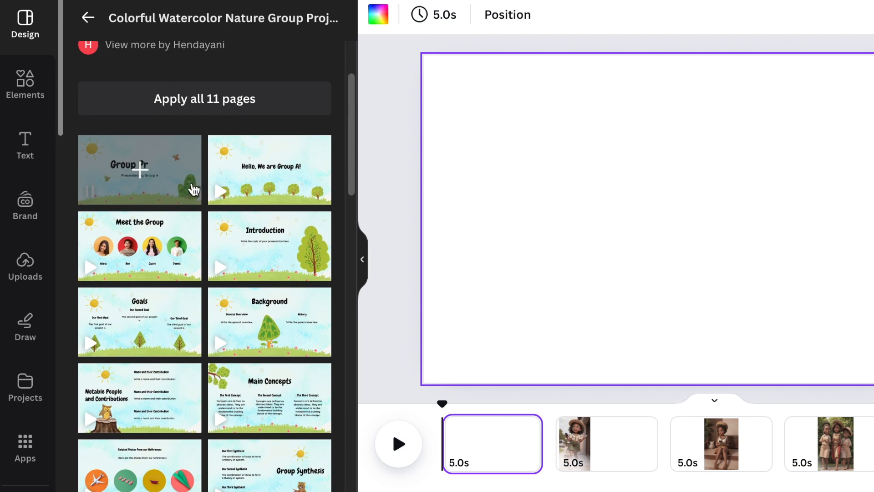
# Step: Apply the watercolor Group Project title page and retitle it 'Beyond the Screen'
pyautogui.scroll(-3)
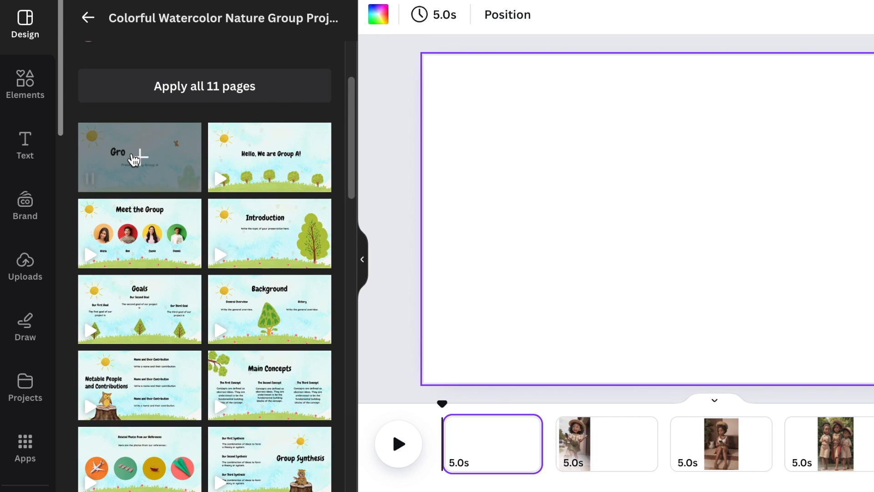
pyautogui.click(139, 157)
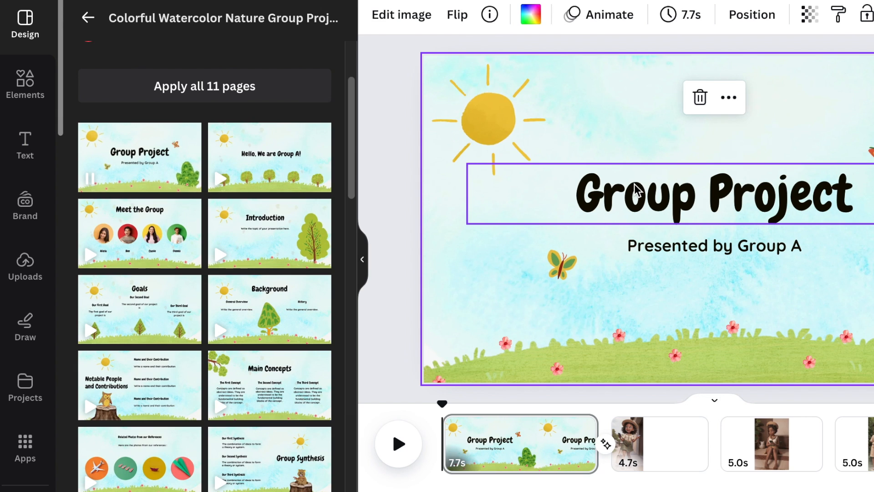
pyautogui.doubleClick(714, 193)
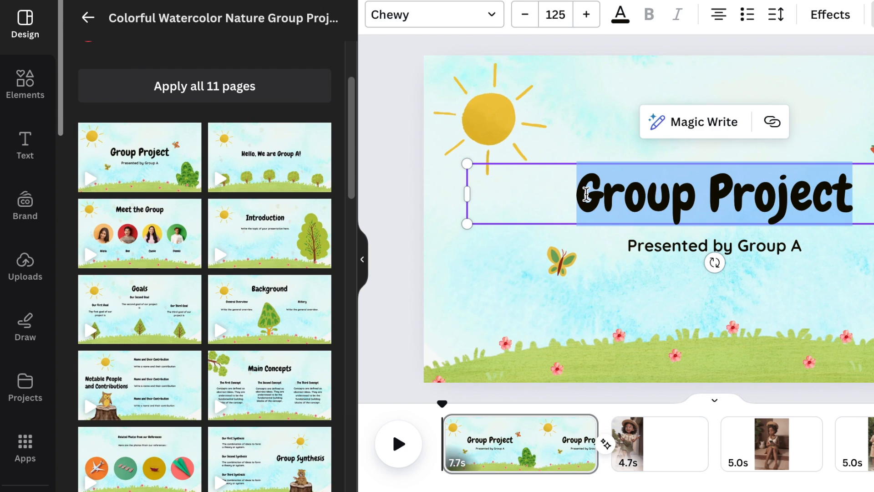
pyautogui.write('Beyond the Screen')
pyautogui.click(716, 246)
pyautogui.write('A Zandile Story...')
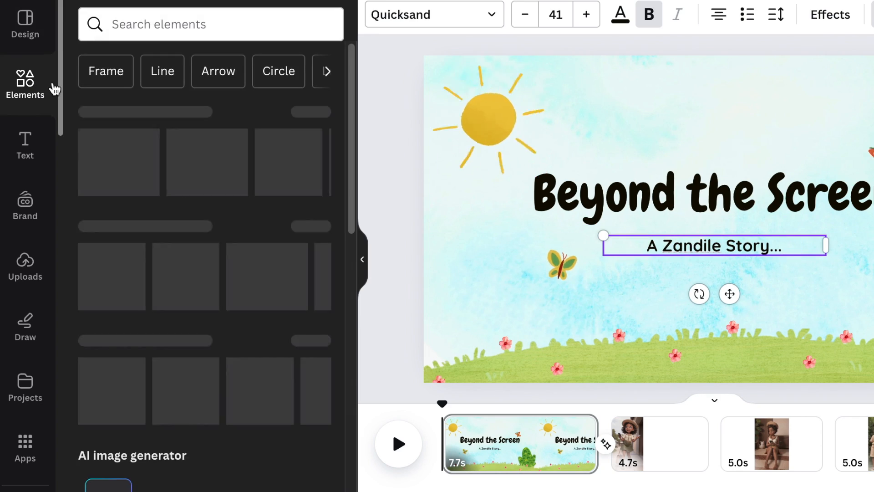
# Step: Search Elements for 'girl sitting on chair' and add the seated-girl illustration
pyautogui.write('girl sitting on chair')
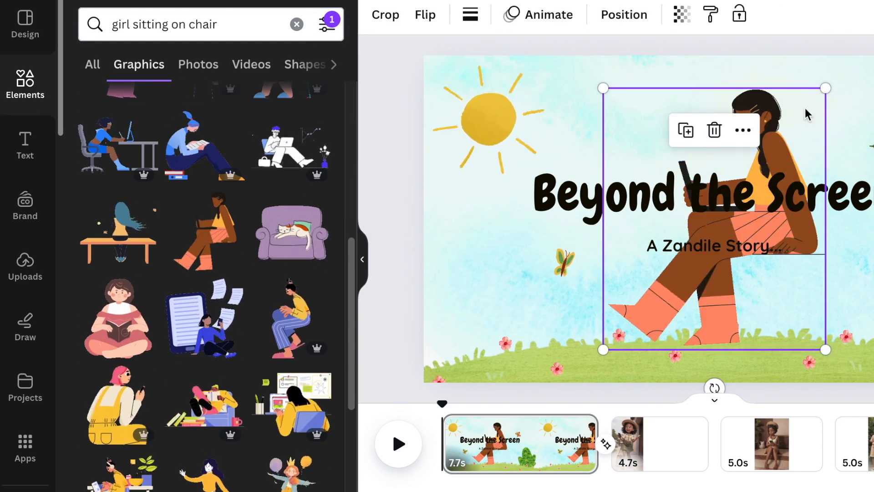
pyautogui.click(398, 443)
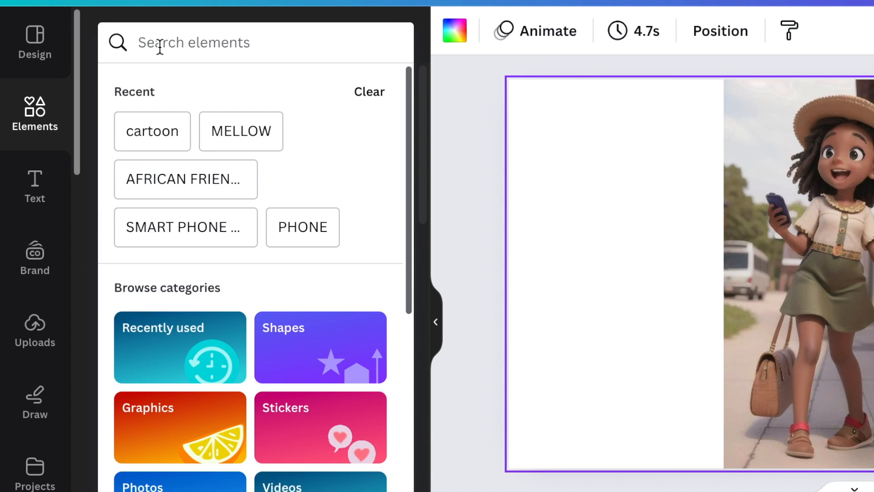
pyautogui.click(151, 131)
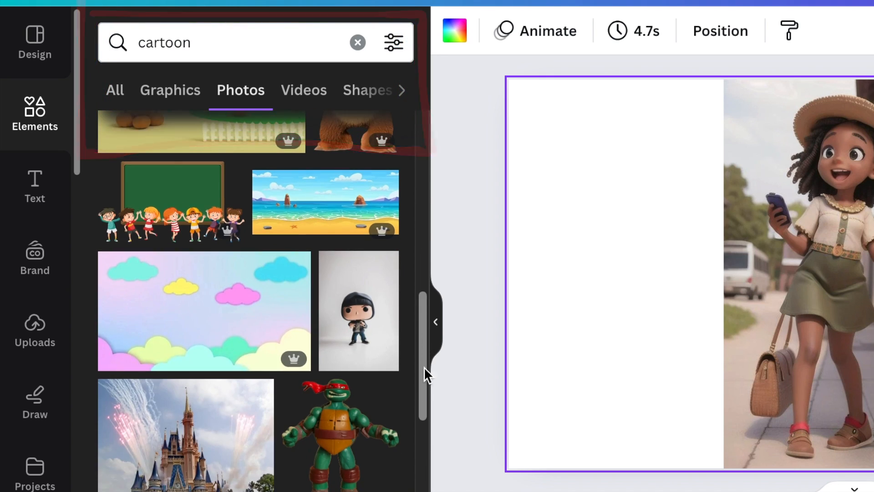
pyautogui.scroll(-3)
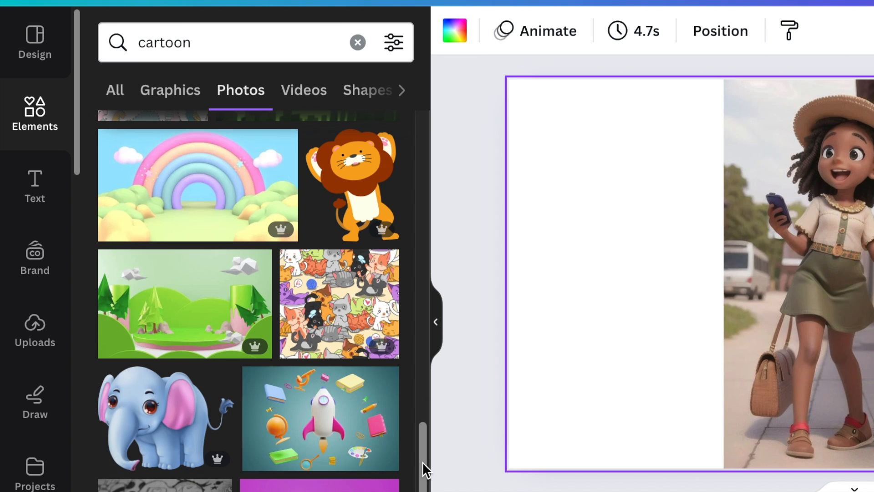
pyautogui.scroll(-3)
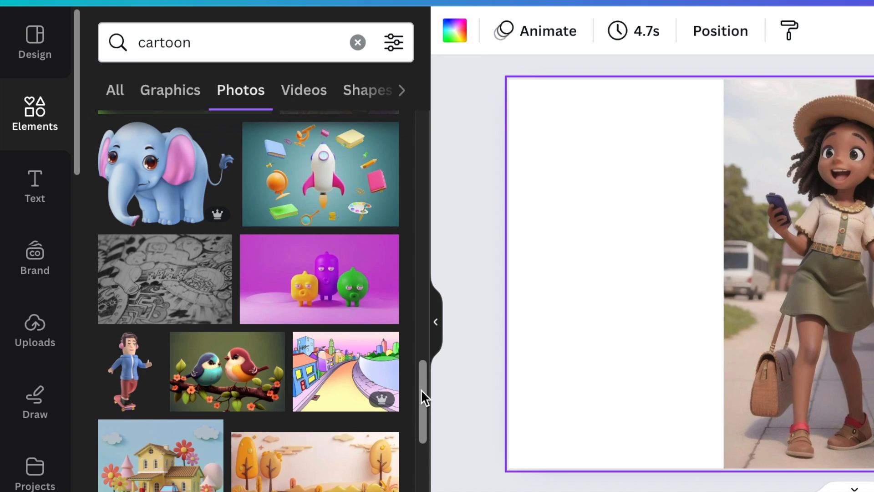
pyautogui.scroll(-3)
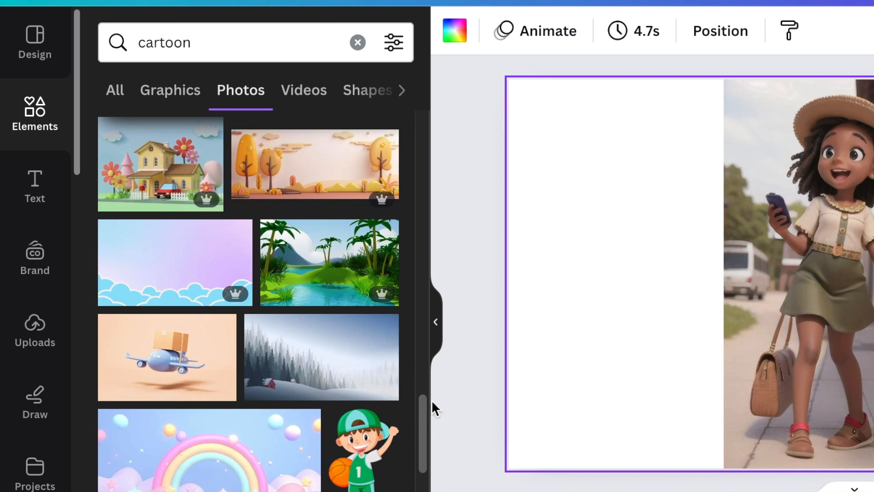
pyautogui.scroll(-3)
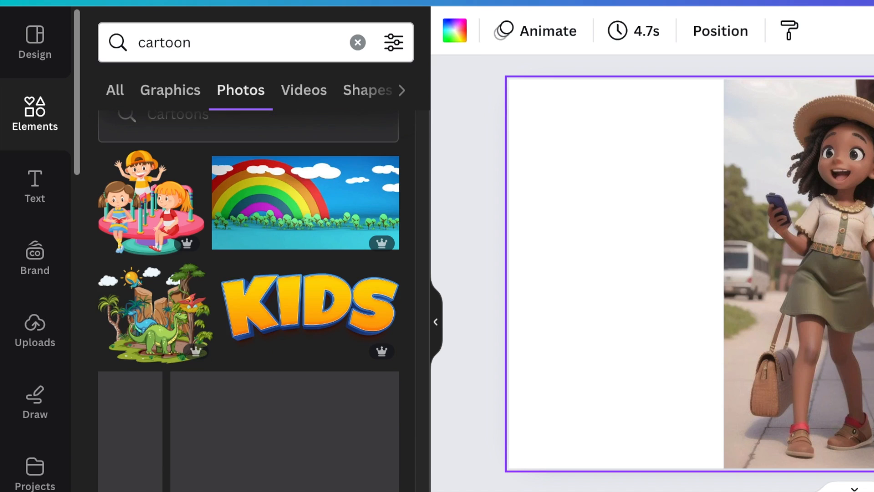
pyautogui.scroll(-3)
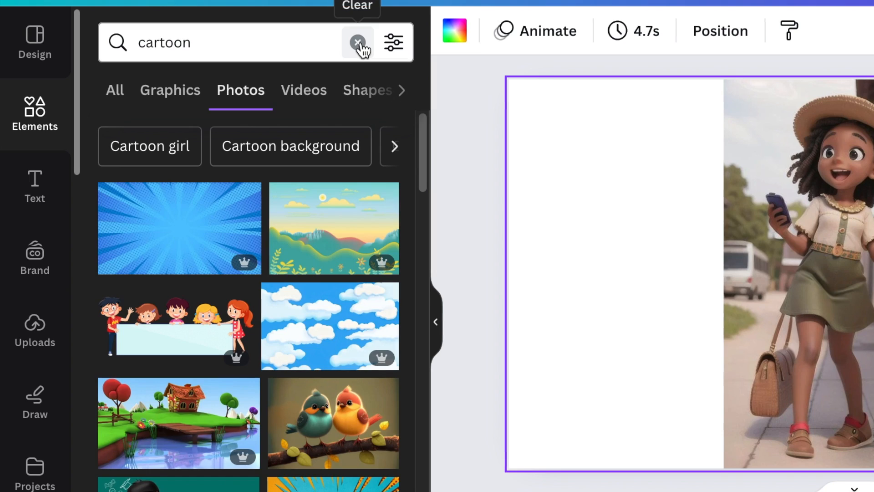
pyautogui.click(358, 42)
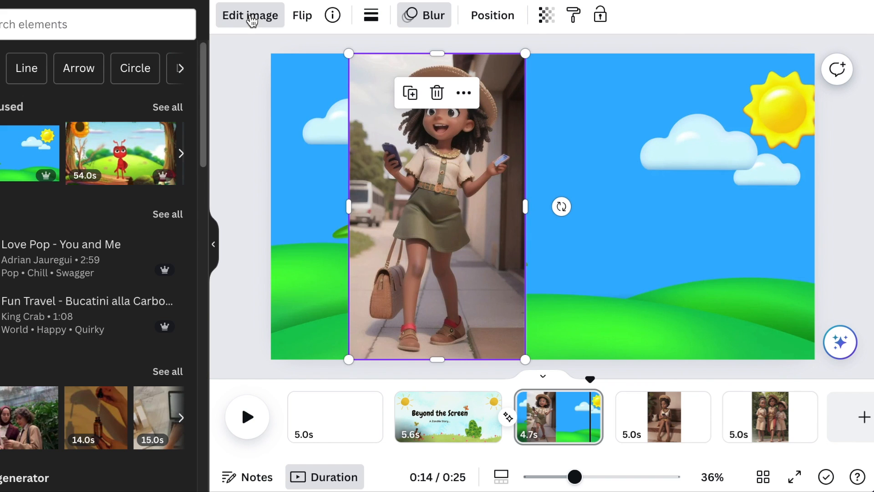
# Step: Resize the background-free girl photo to sit on the left beside the daisy
pyautogui.click(249, 15)
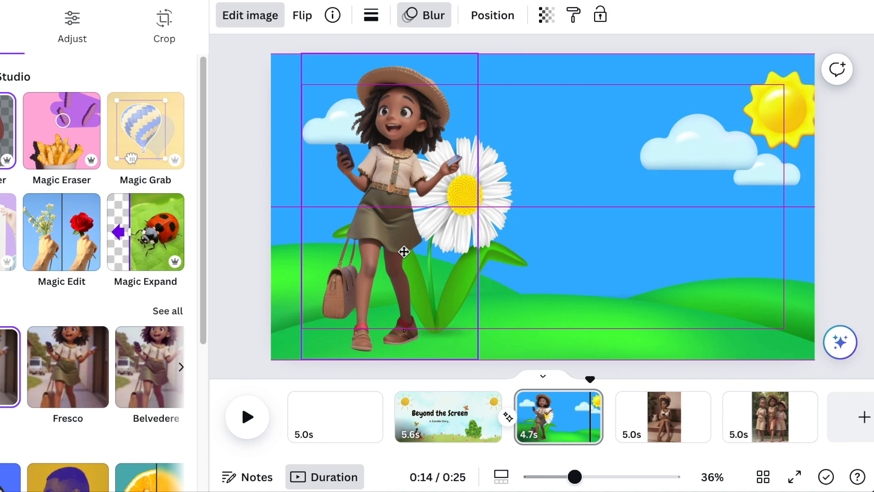
pyautogui.click(390, 251)
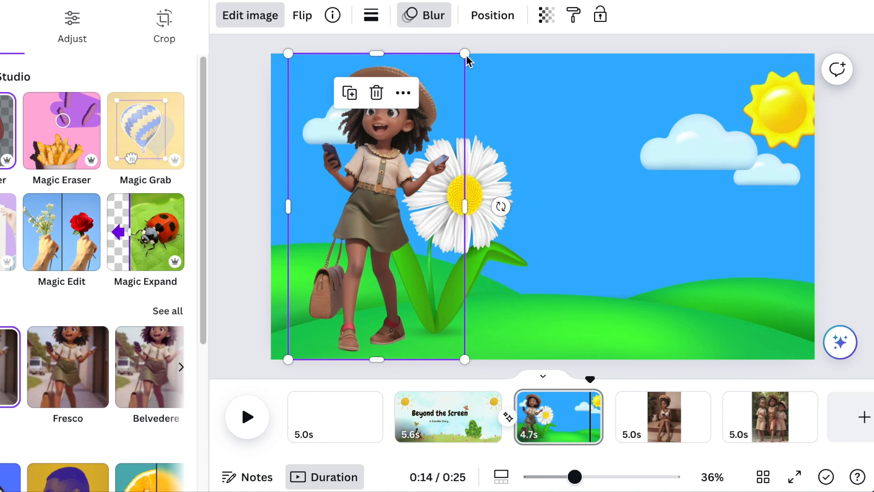
pyautogui.moveTo(465, 53); pyautogui.dragTo(450, 77)
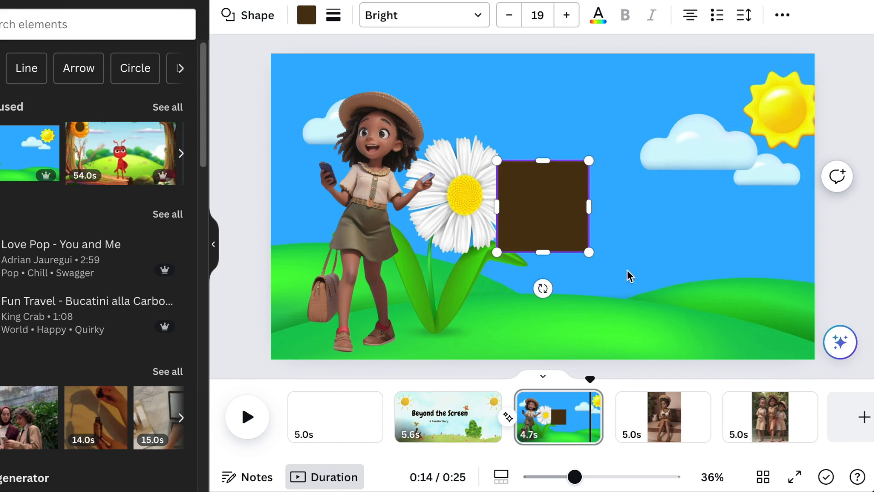
# Step: Stretch the dark square into a wide rectangle on the right and fill it yellow
pyautogui.moveTo(590, 252); pyautogui.dragTo(665, 283)
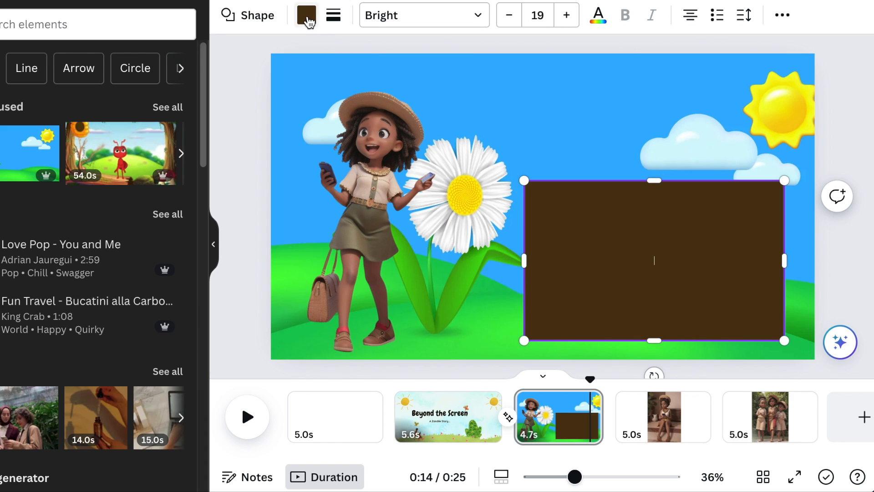
pyautogui.click(306, 15)
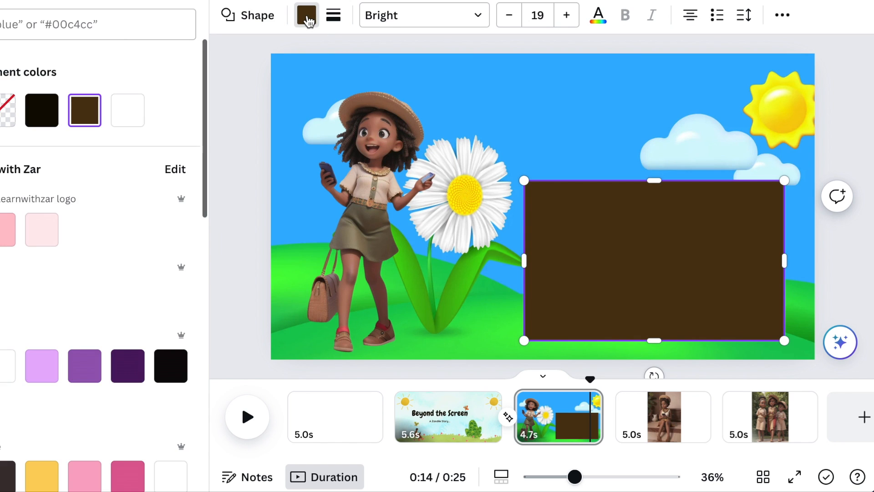
pyautogui.moveTo(127, 109)
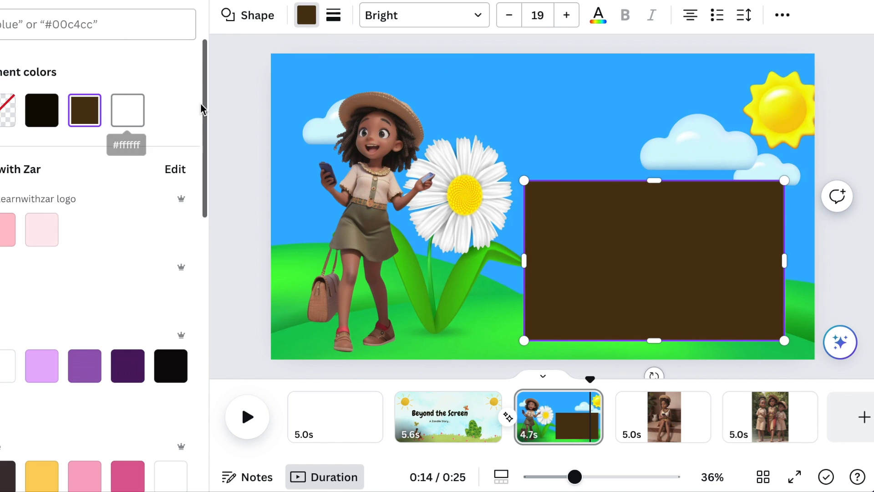
pyautogui.moveTo(209, 133)
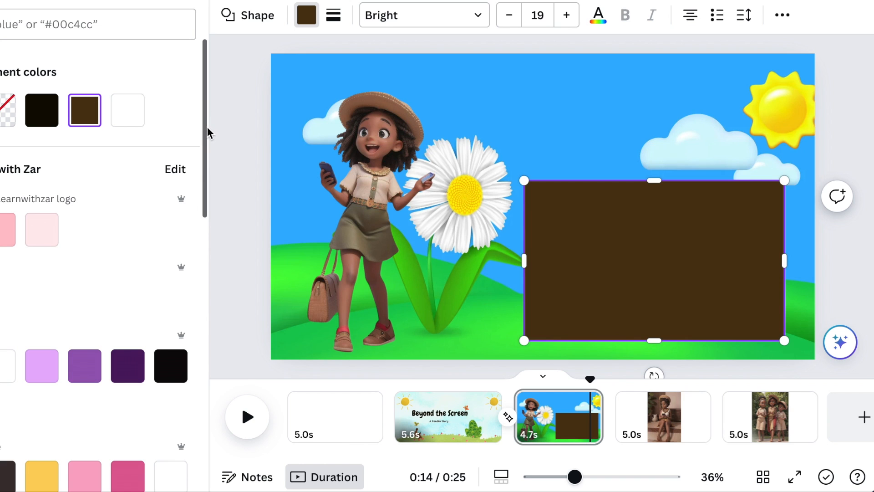
pyautogui.scroll(-3)
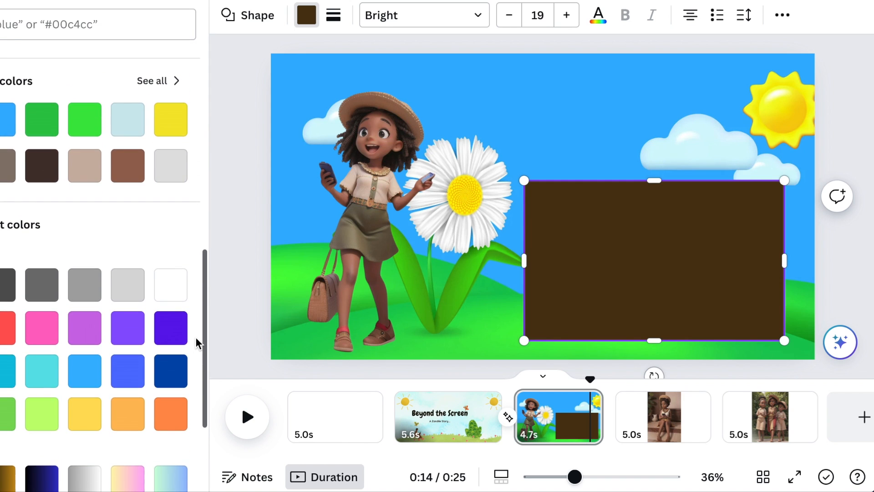
pyautogui.click(170, 120)
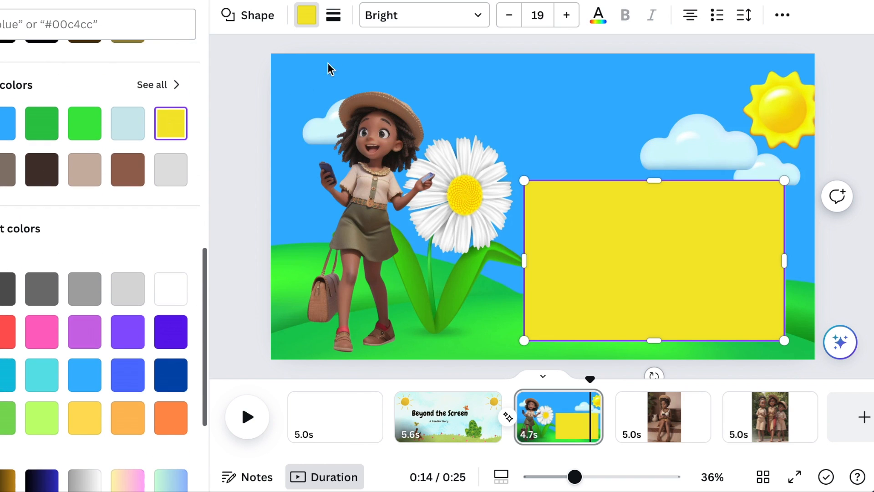
# Step: Thicken the rectangle's border and switch it to a dashed line style
pyautogui.click(333, 15)
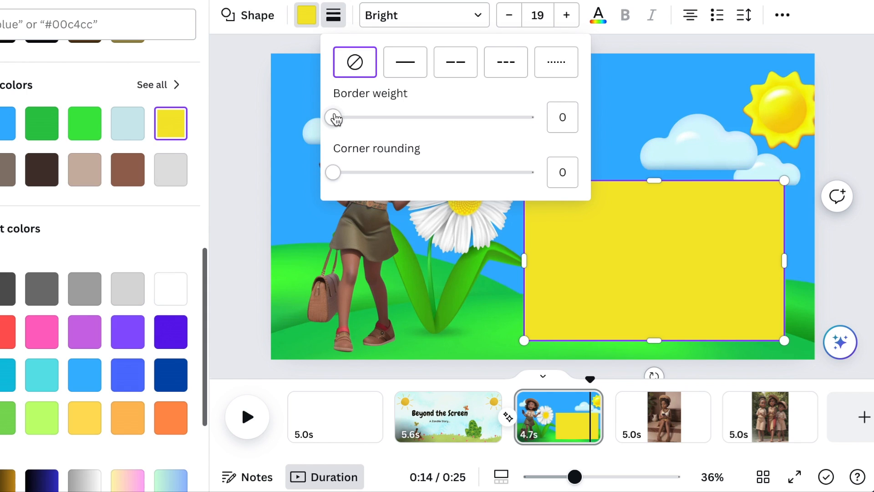
pyautogui.moveTo(333, 117); pyautogui.dragTo(346, 117)
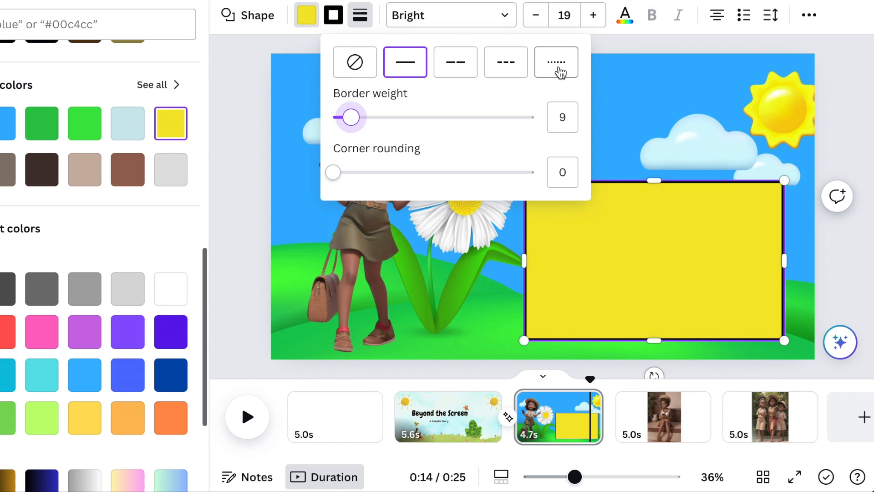
pyautogui.click(555, 61)
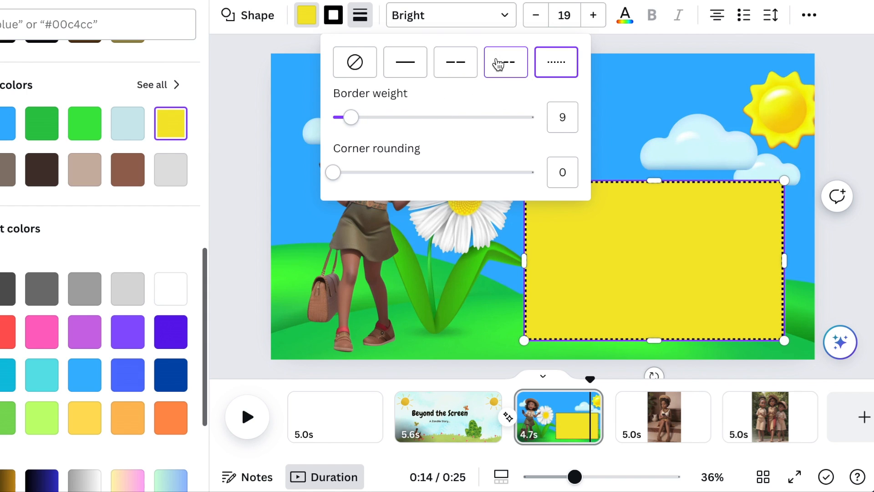
pyautogui.click(505, 61)
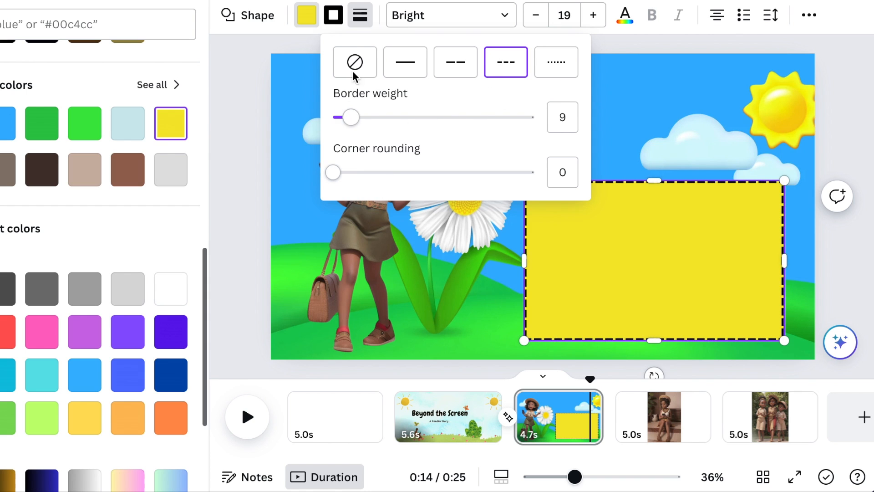
pyautogui.click(359, 15)
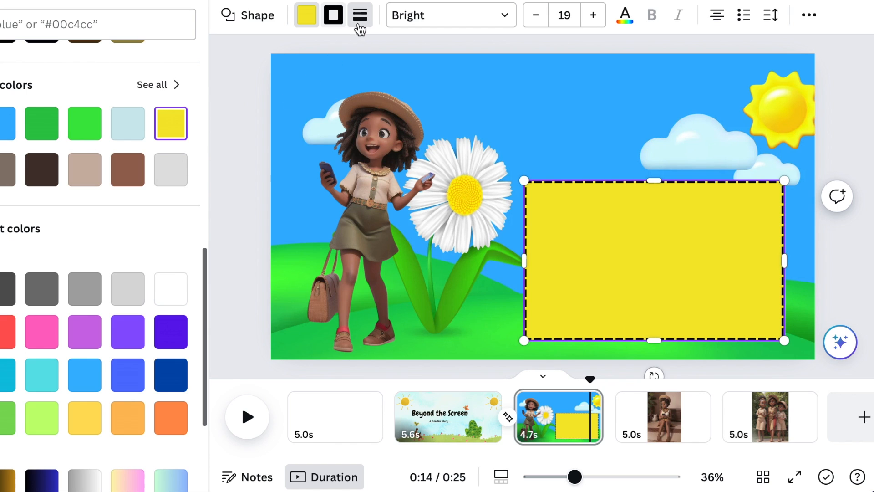
# Step: Make the dashed border white
pyautogui.click(332, 15)
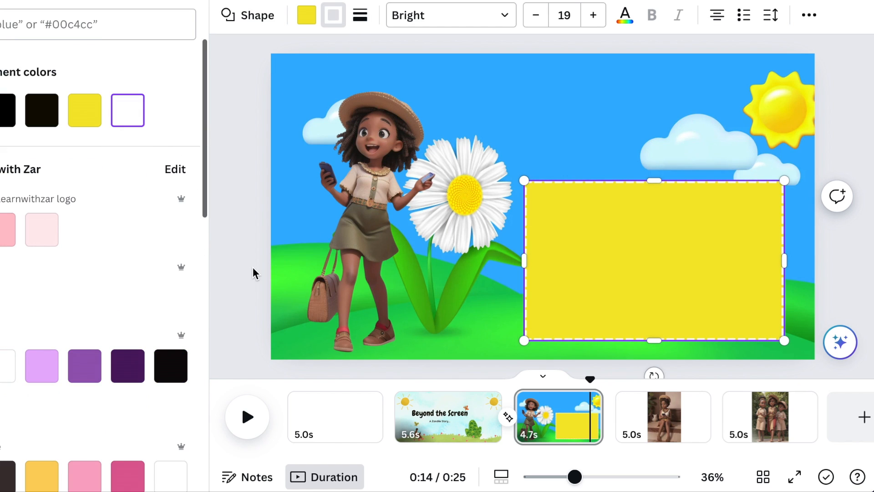
pyautogui.click(359, 14)
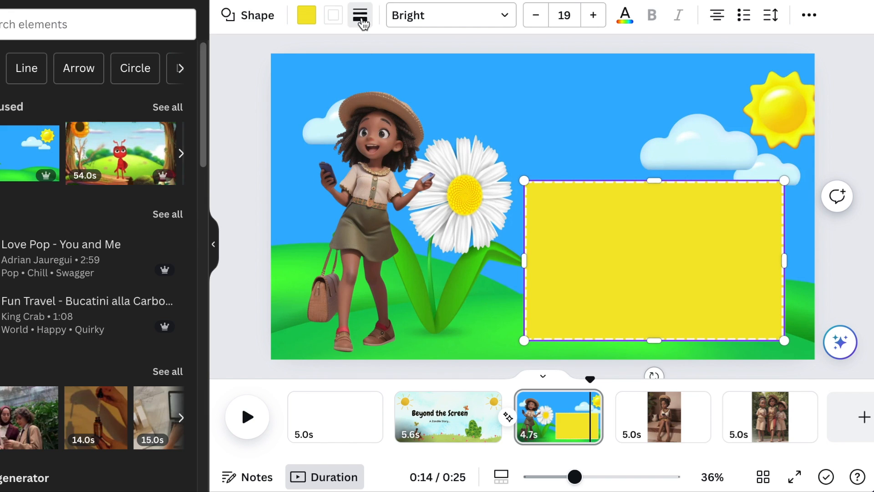
pyautogui.click(360, 15)
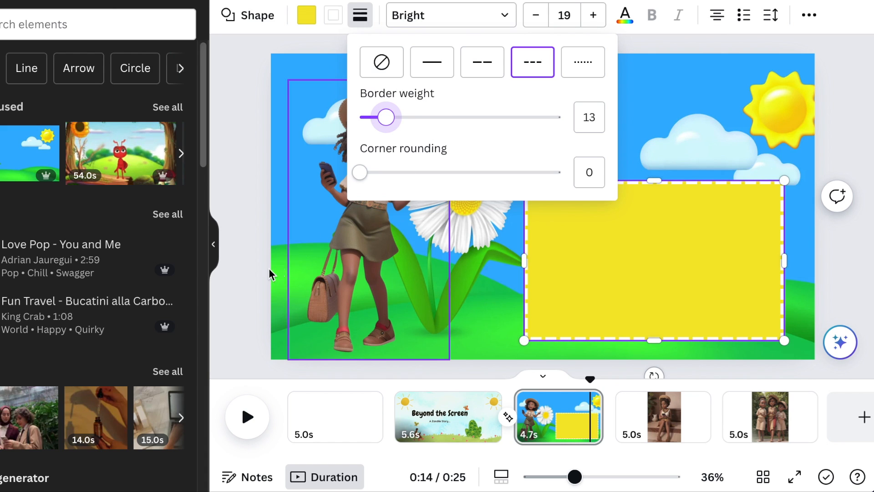
# Step: Type 'A young girl, Zandile, eagerly receives her first cell phone from her parents…' into the box
pyautogui.click(360, 15)
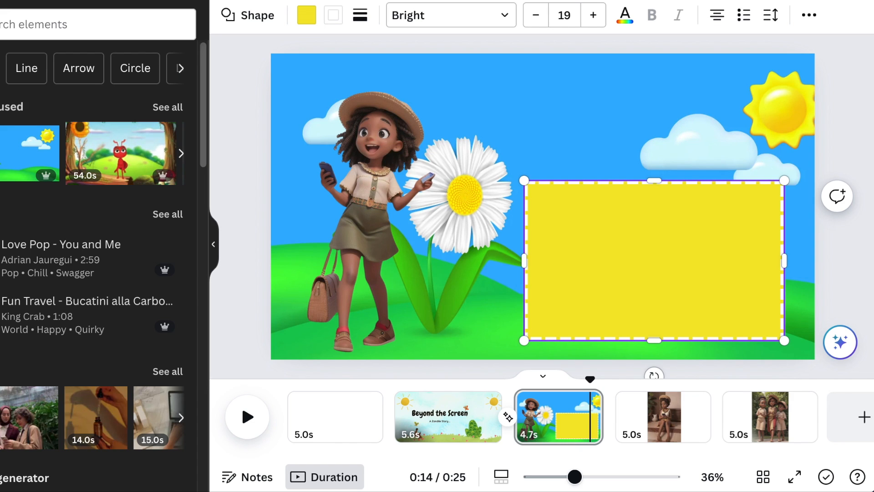
pyautogui.moveTo(507, 310)
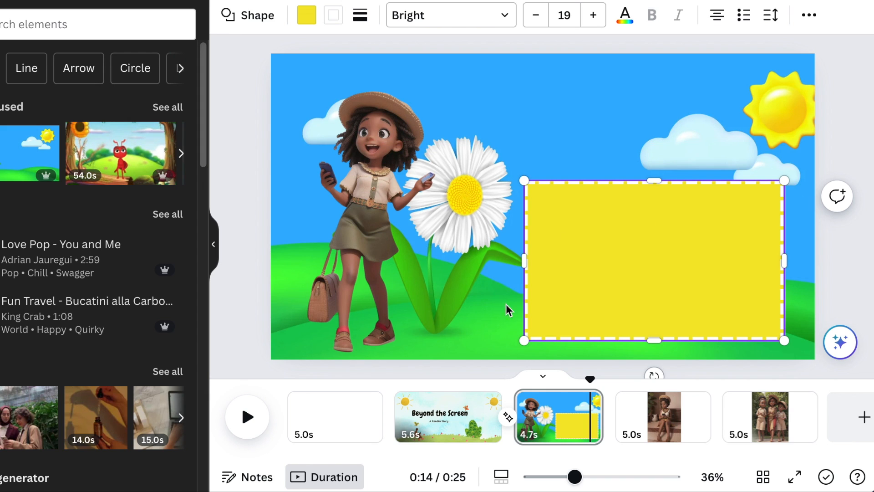
pyautogui.write('A YOUNG GIRL, ZANDILE, EAGERLY RECEIVES HER FIRST CELL PHONE FROM HER PARENTS. HER EYES ARE WIDE WITH EXCITEMENT AS SHE HOLDS THE PHONE.')
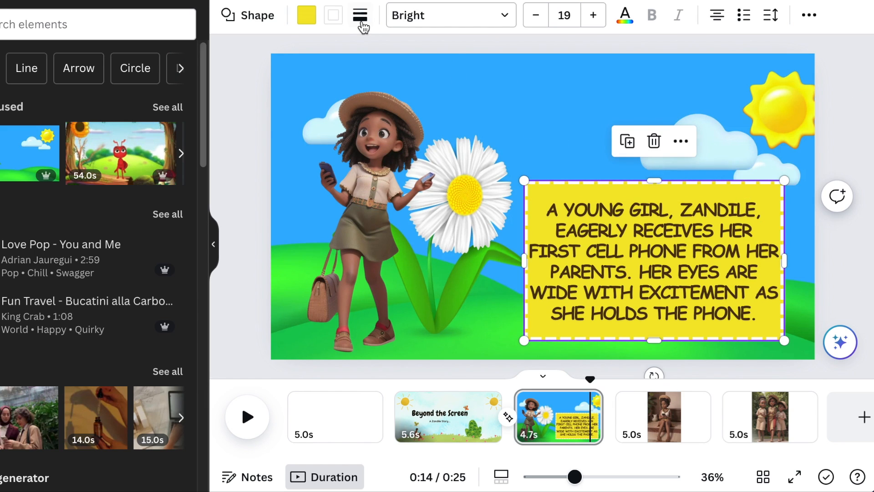
# Step: Raise the yellow box's corner rounding to about 29
pyautogui.click(360, 15)
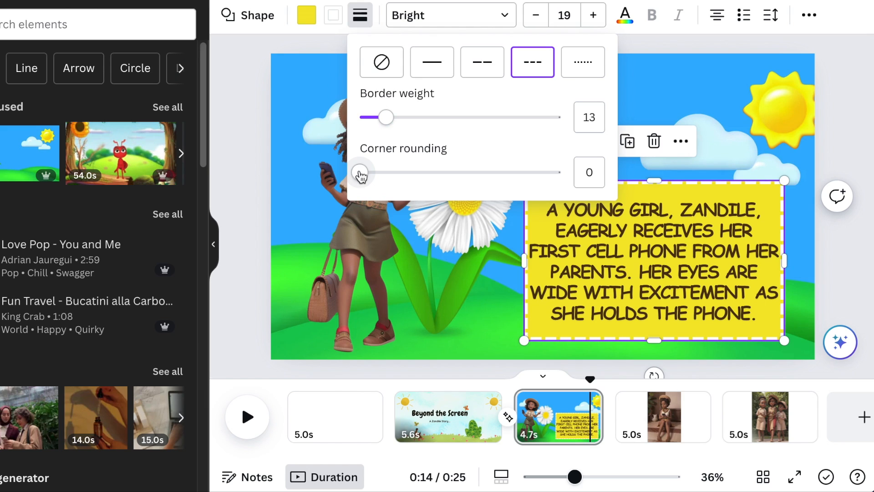
pyautogui.moveTo(360, 171); pyautogui.dragTo(417, 172)
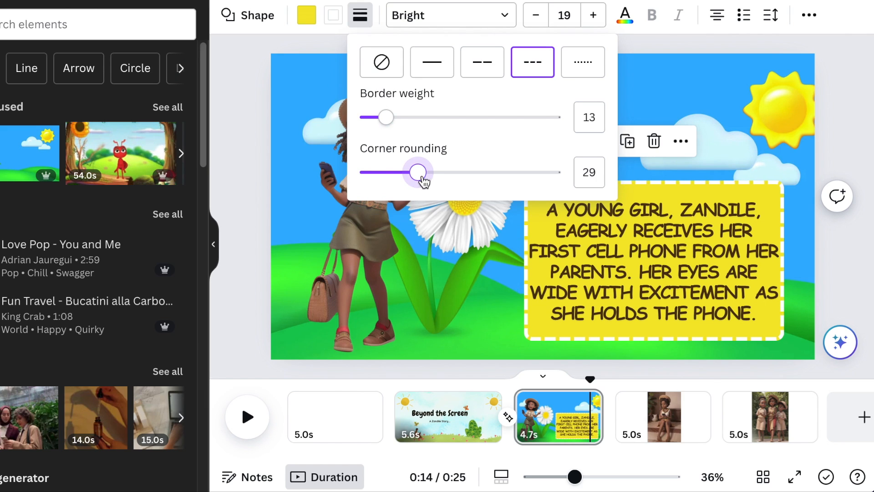
pyautogui.moveTo(418, 172); pyautogui.dragTo(458, 171)
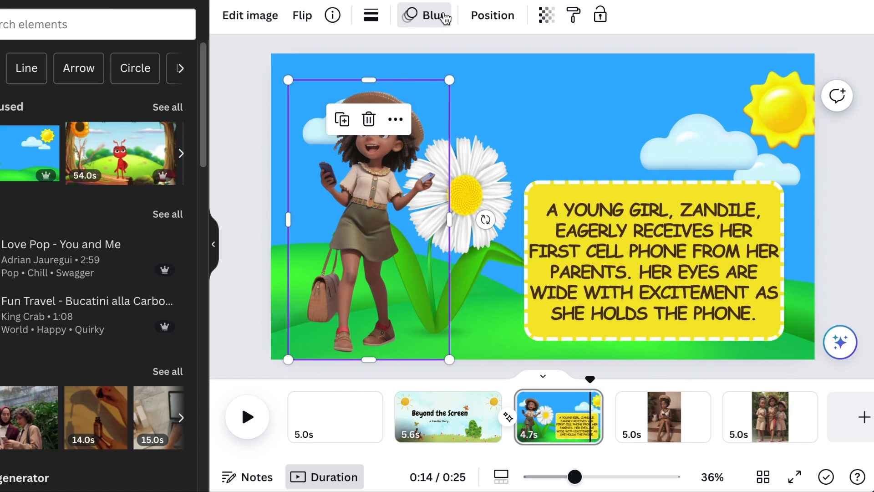
pyautogui.moveTo(341, 230)
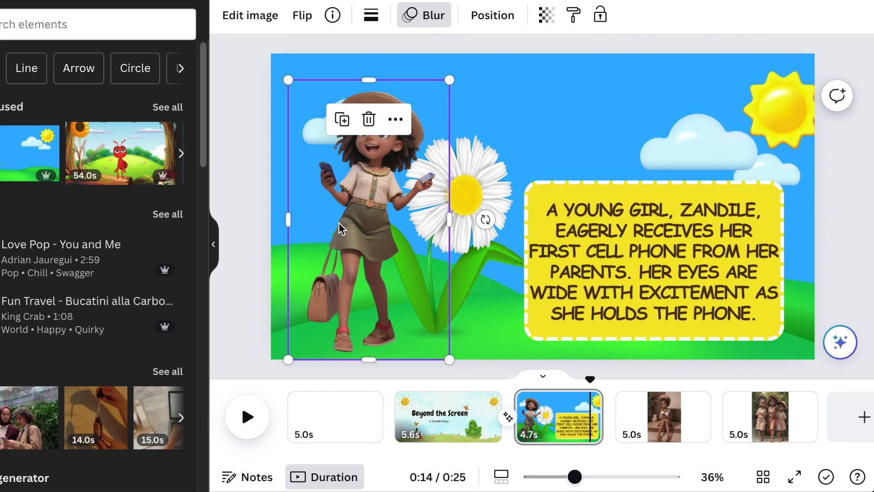
pyautogui.click(447, 417)
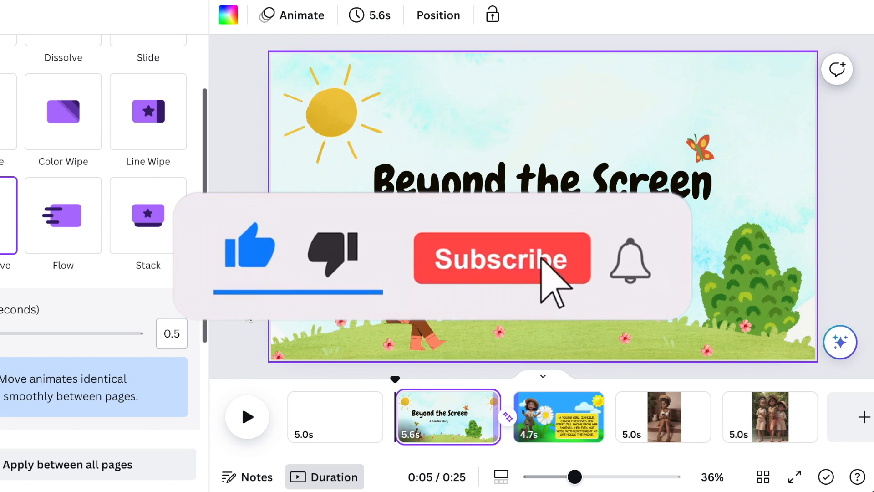
pyautogui.click(500, 257)
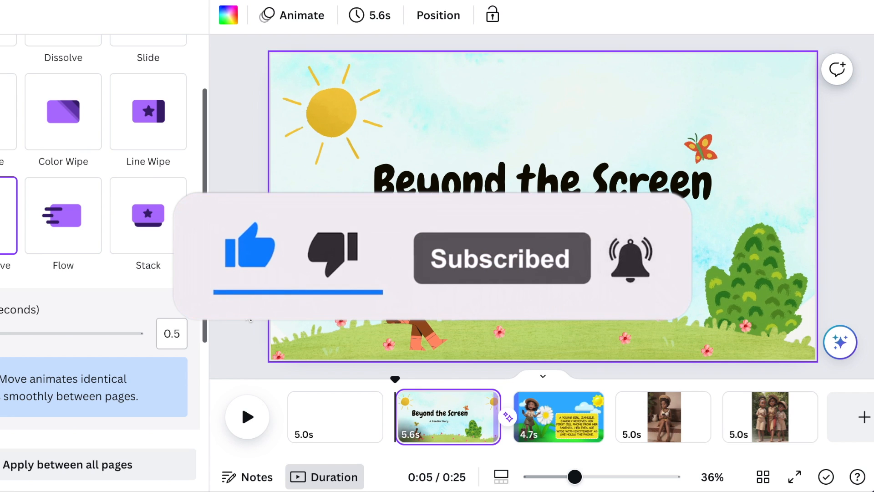